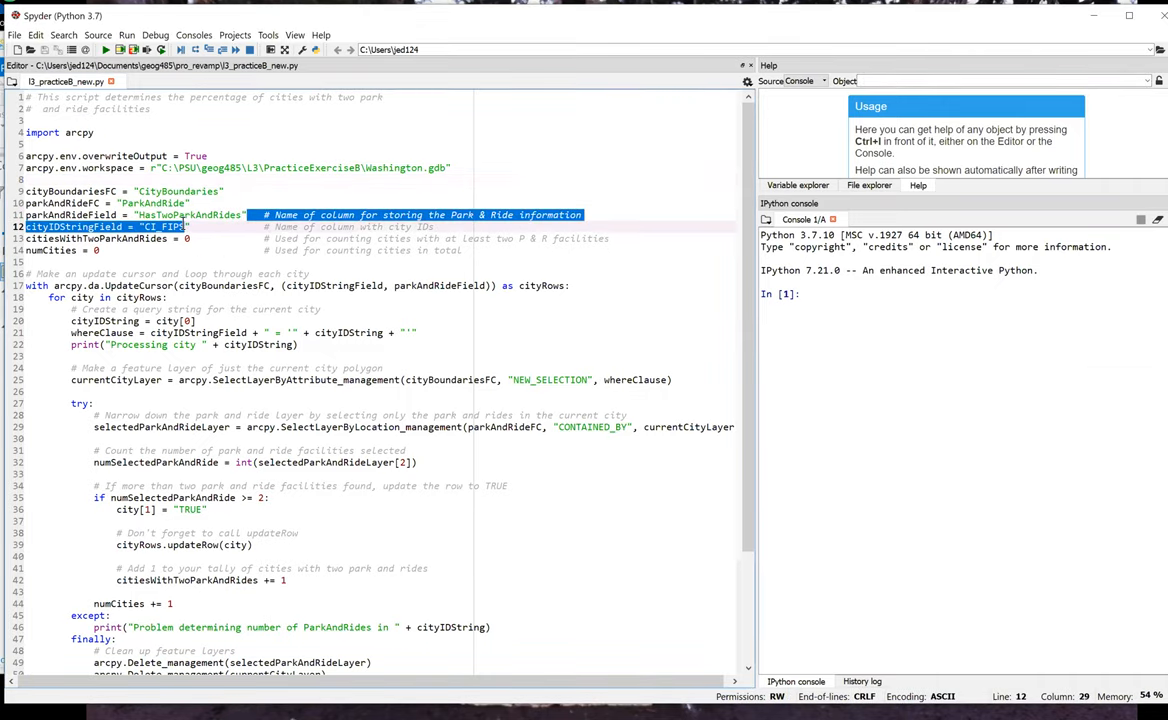
Step: Highlight the HasTwoParkAndRides, CI_FIPS and parkAndRideField names in the script
click(27, 226)
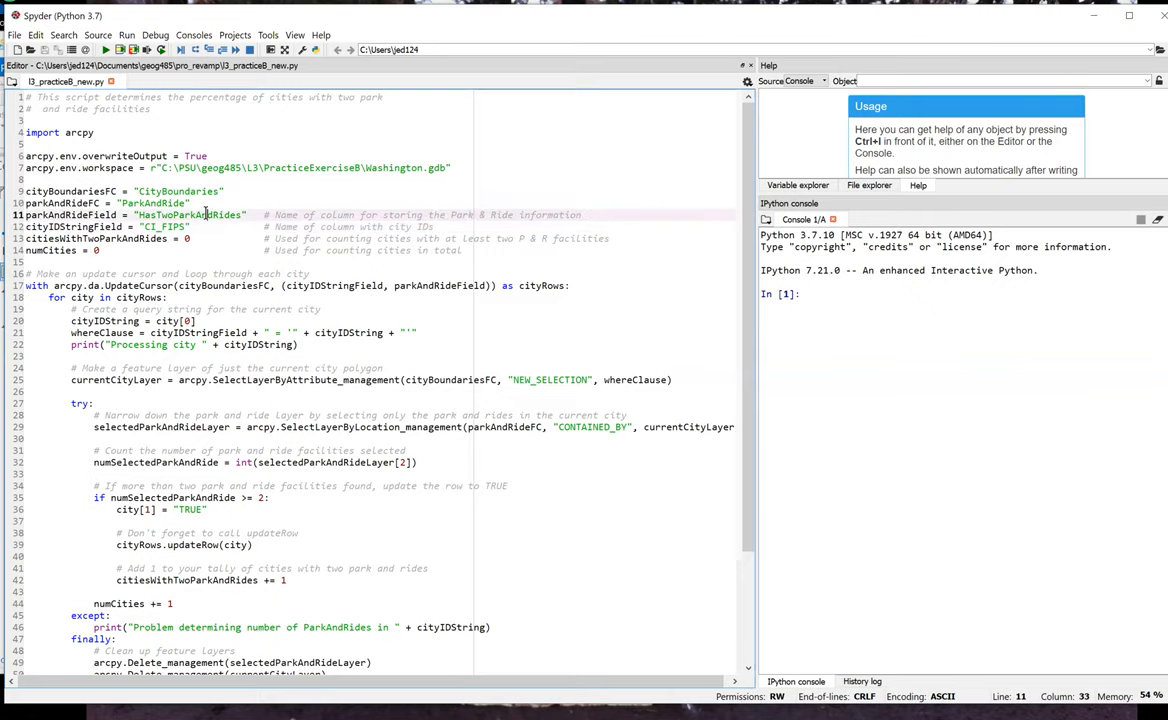
double_click(190, 214)
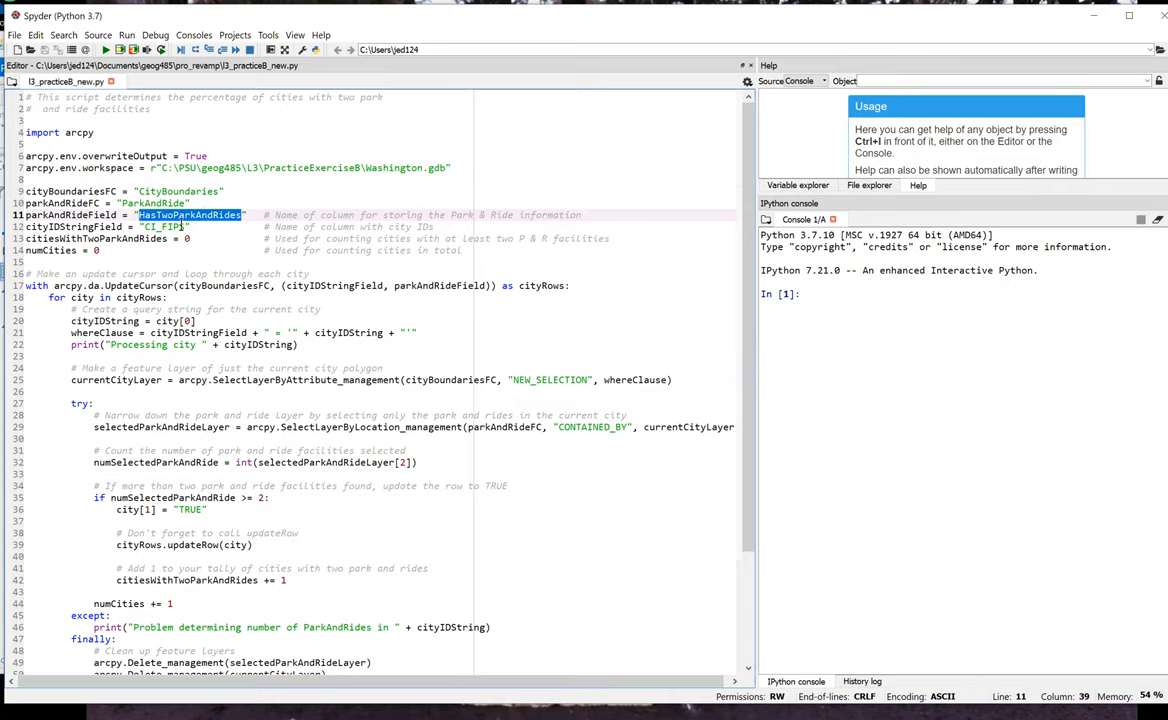
double_click(164, 226)
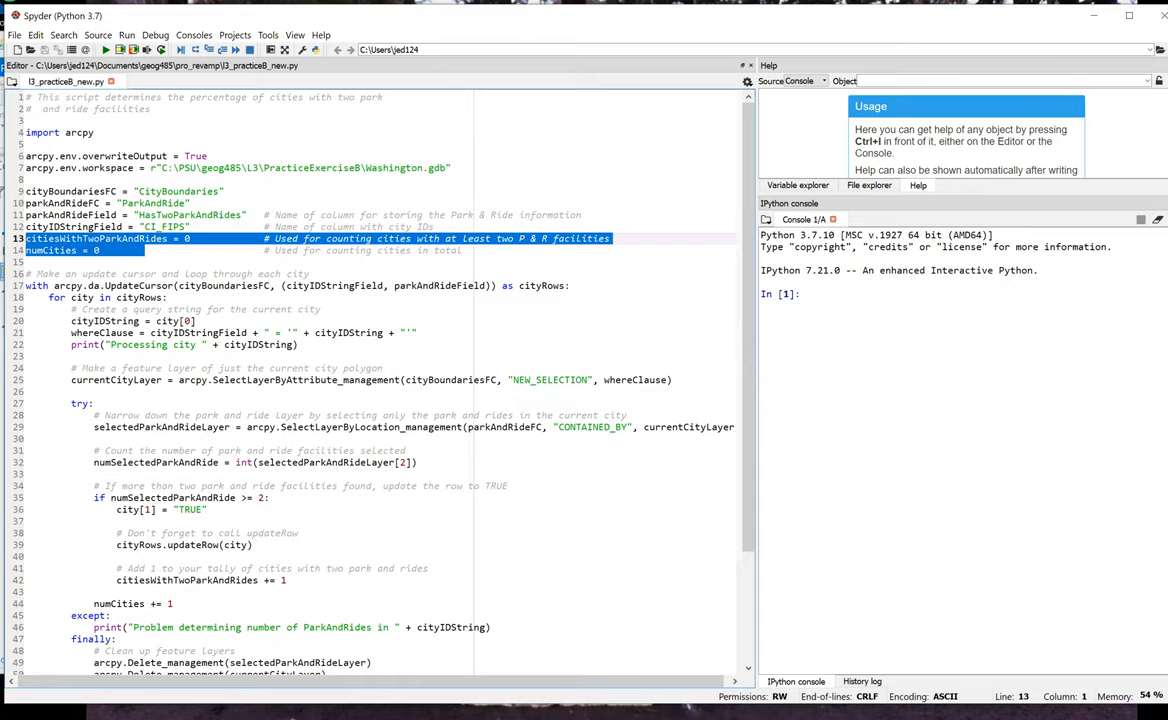
click(170, 285)
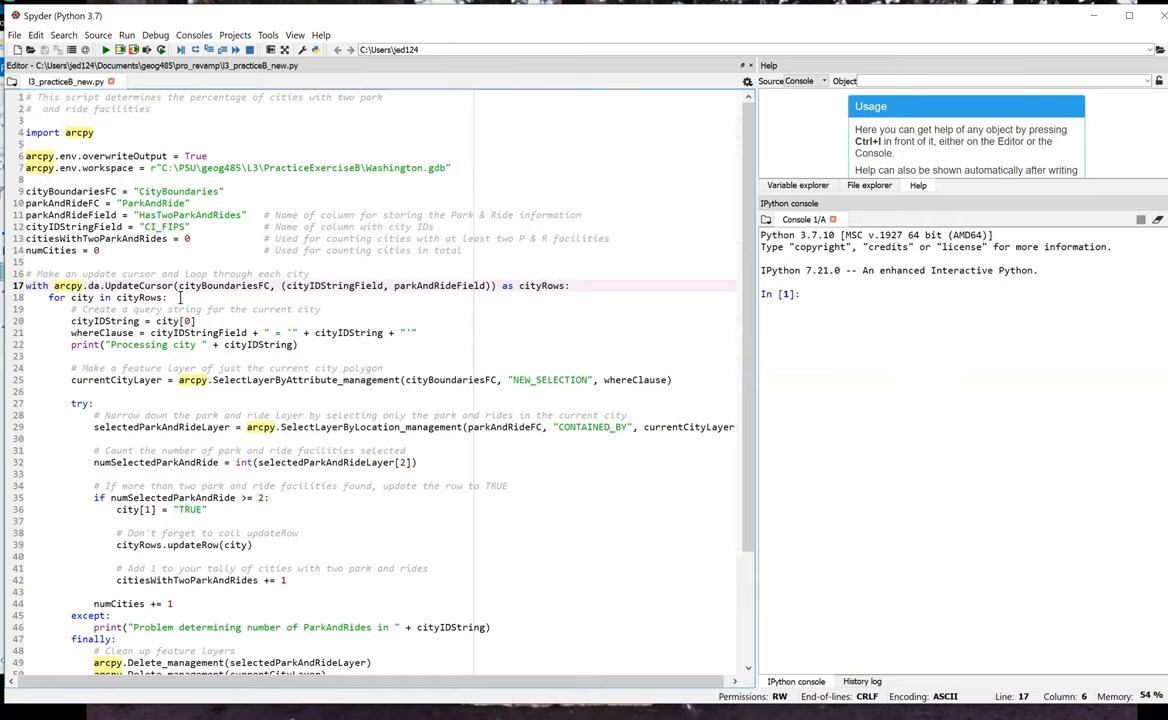
mouse_move(235, 299)
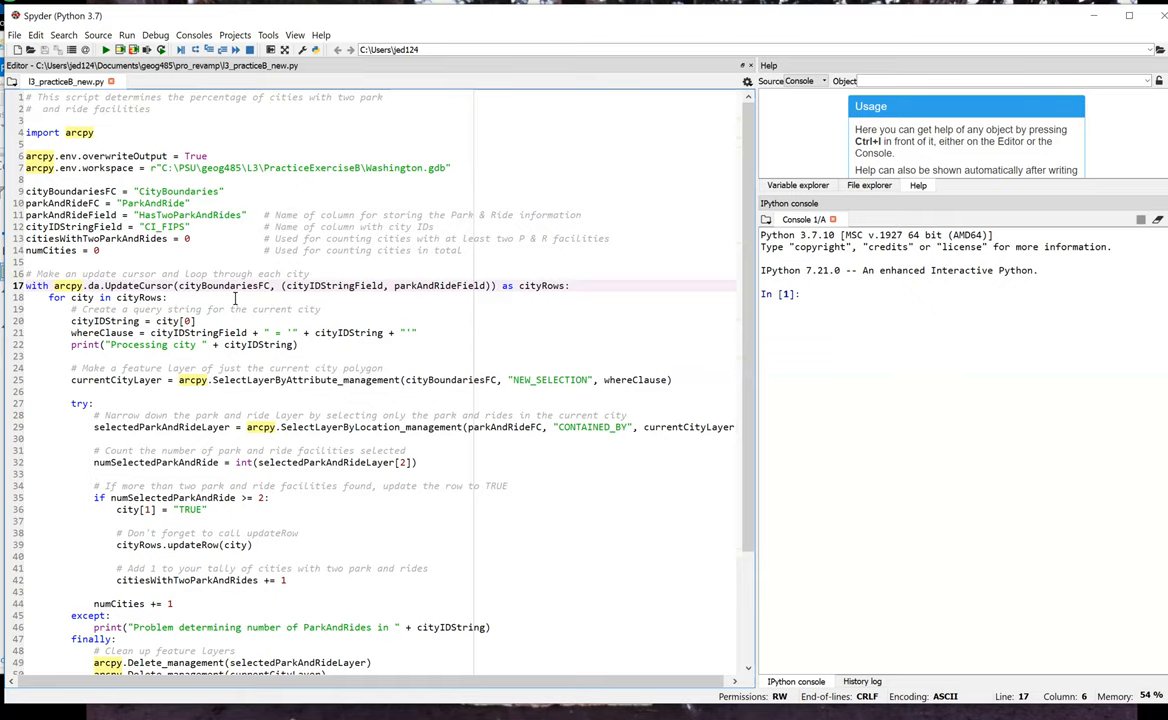
mouse_move(318, 286)
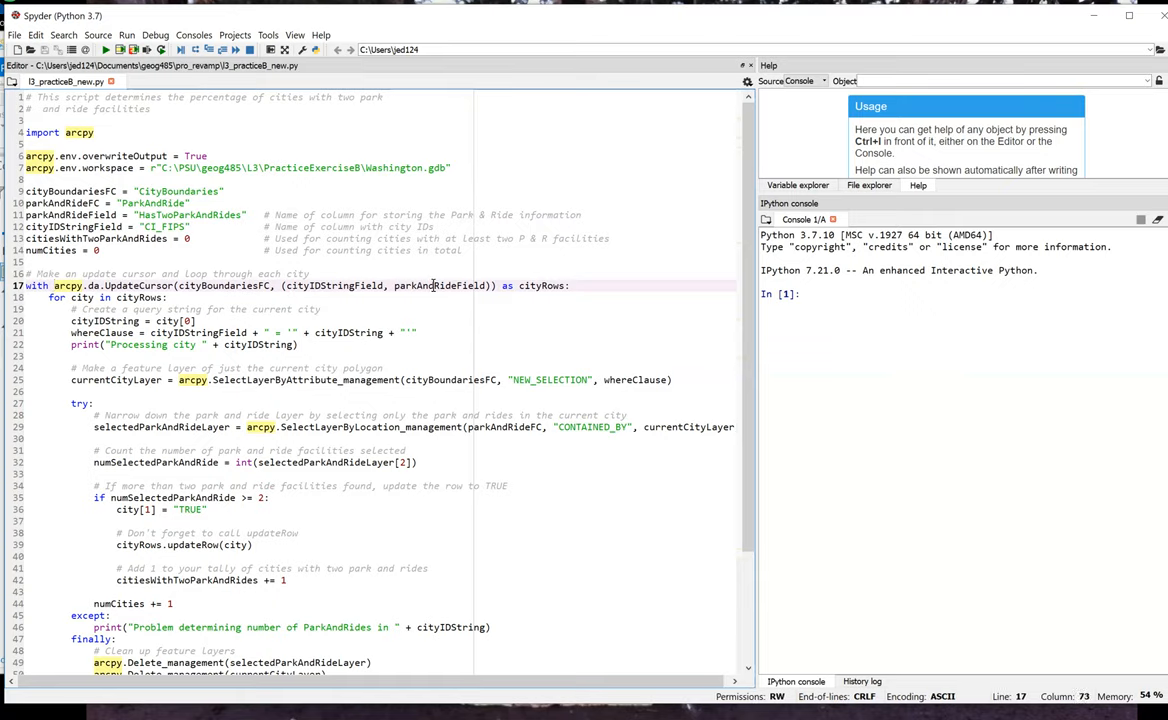
double_click(438, 285)
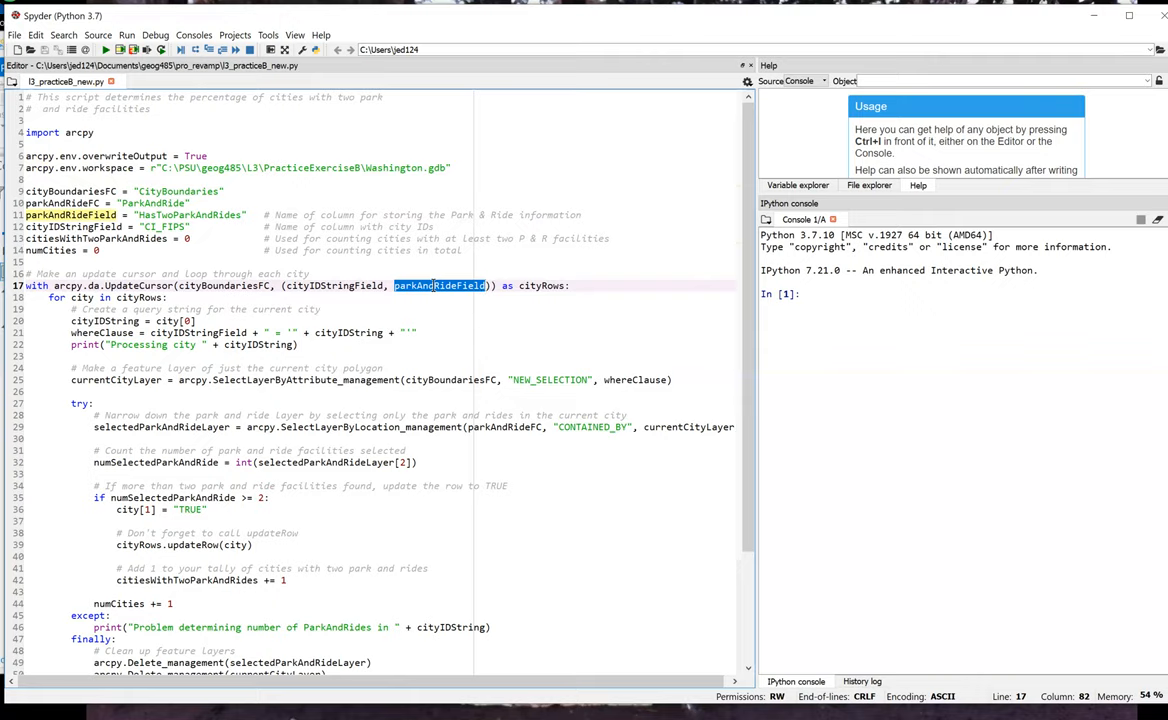
mouse_move(429, 368)
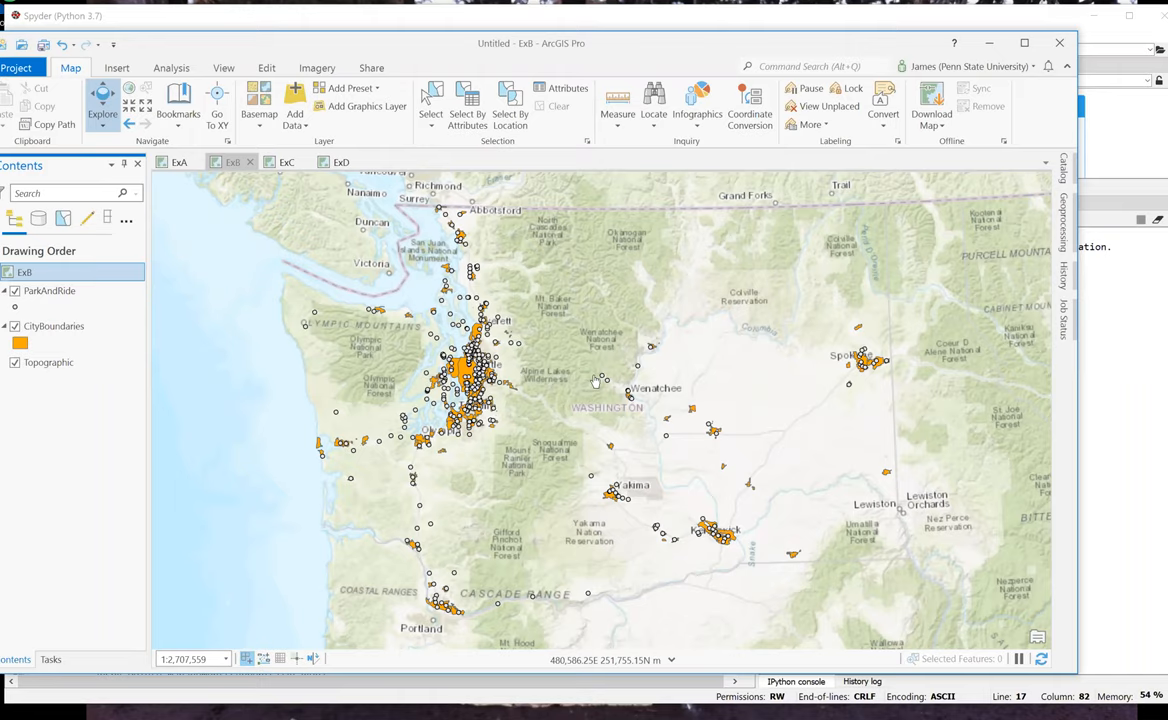
mouse_move(595, 380)
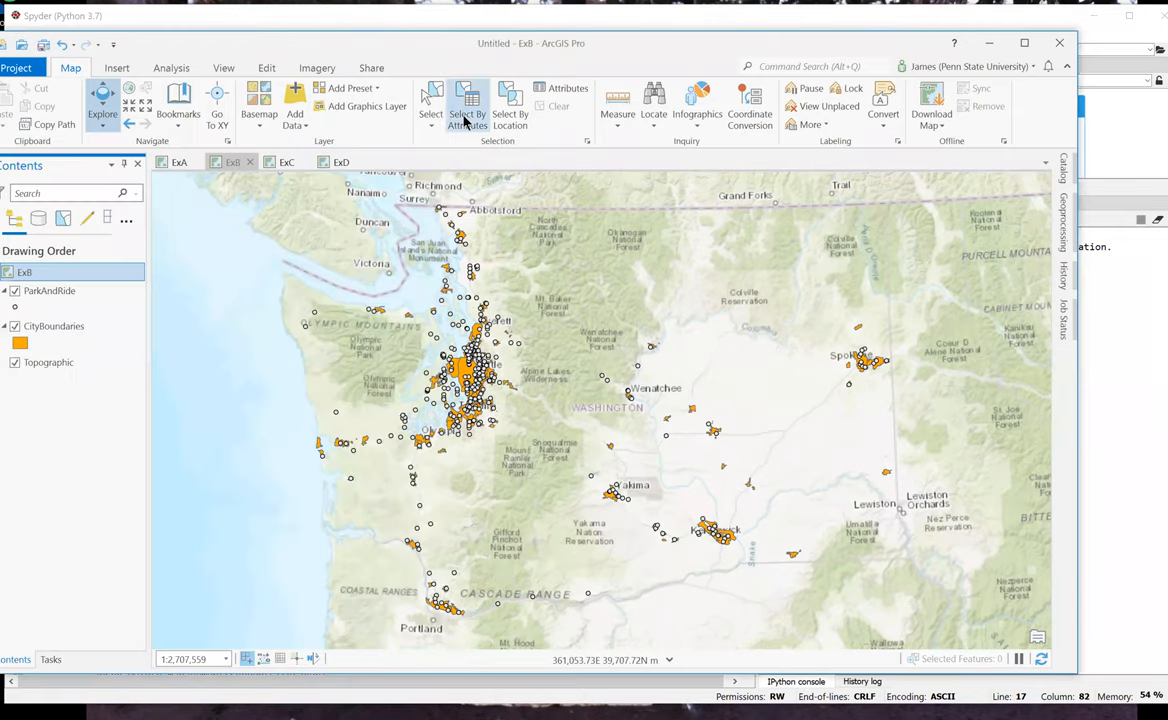
Step: Select By Attributes on CityBoundaries with the clause CI_FIPS equals 5363000WA
click(467, 105)
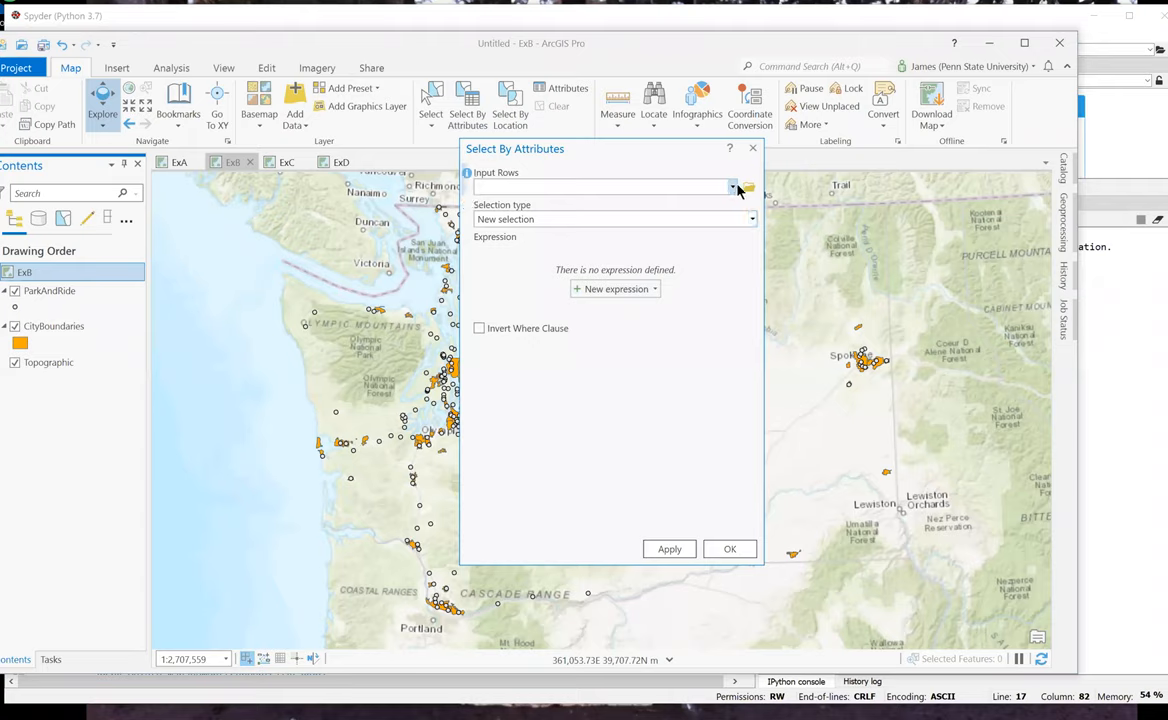
click(732, 187)
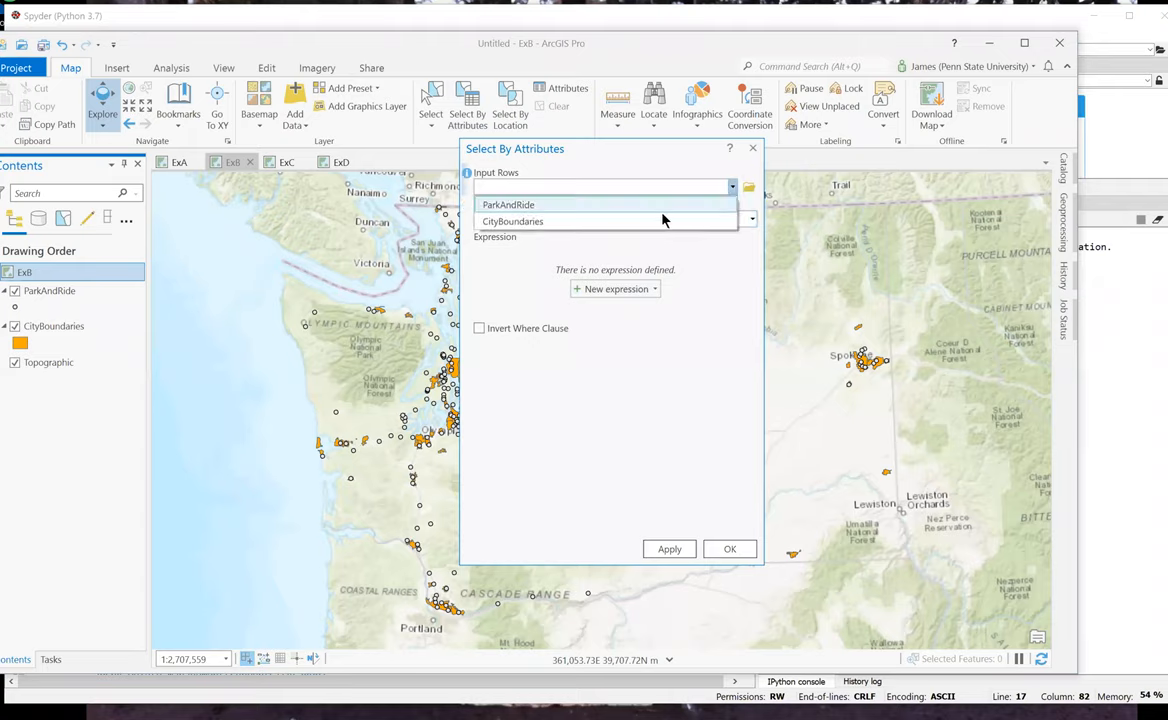
click(513, 221)
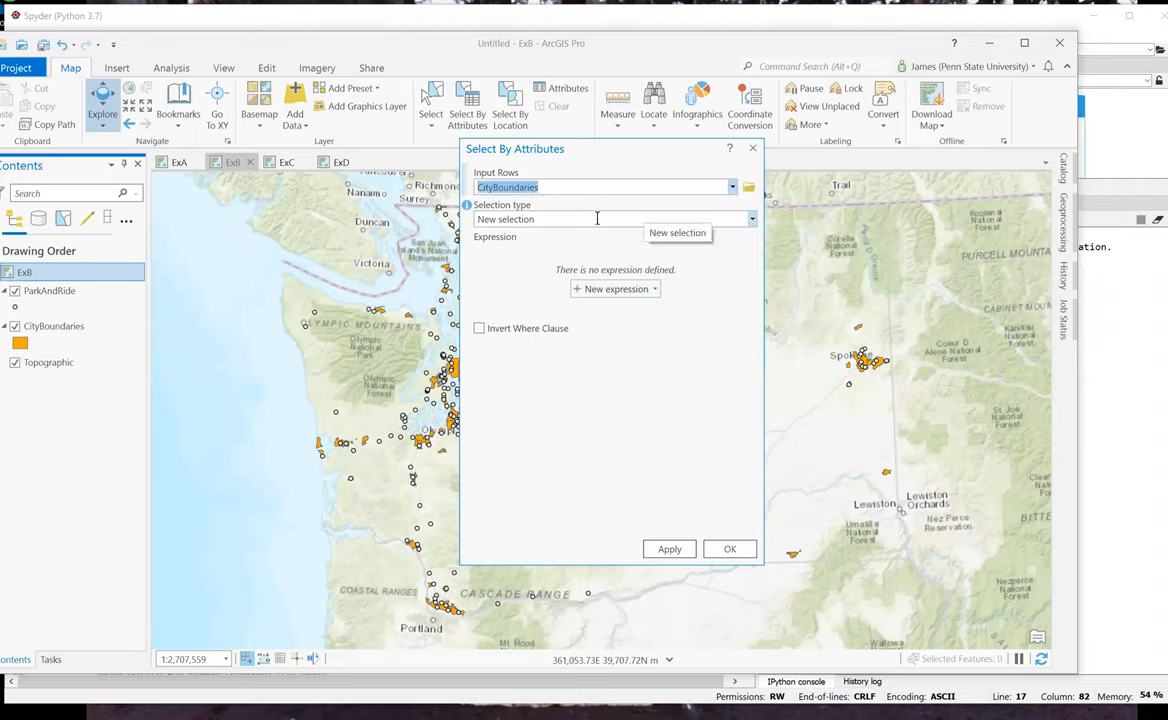
click(614, 288)
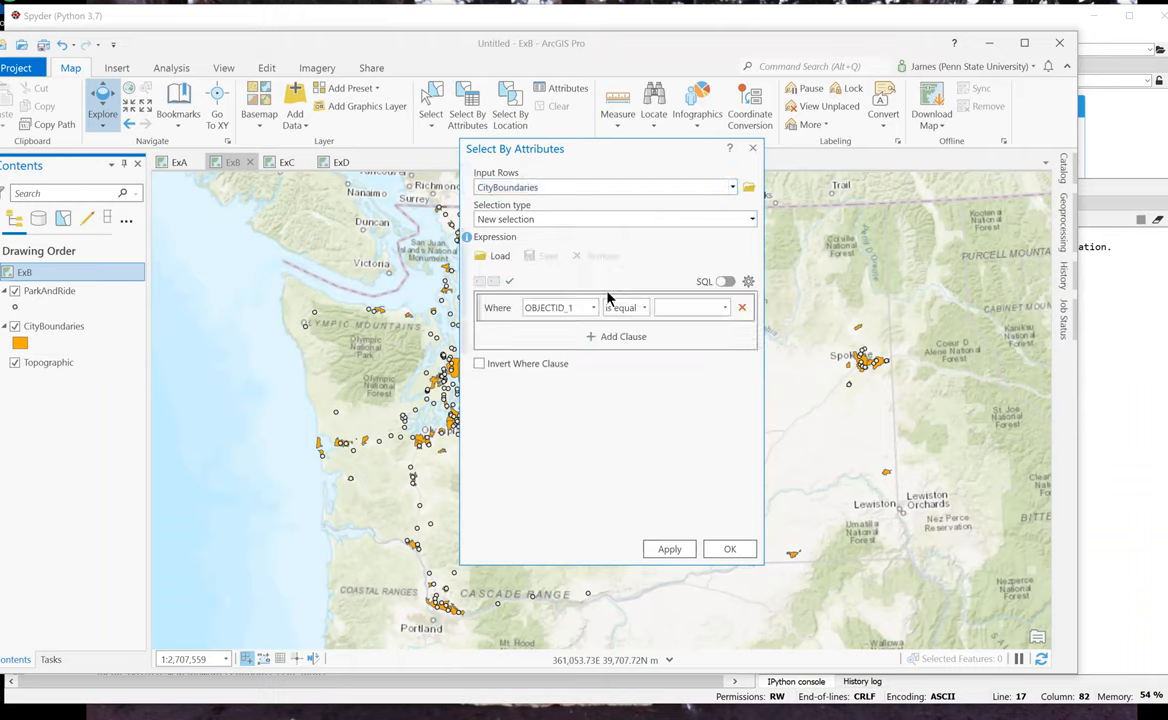
click(594, 307)
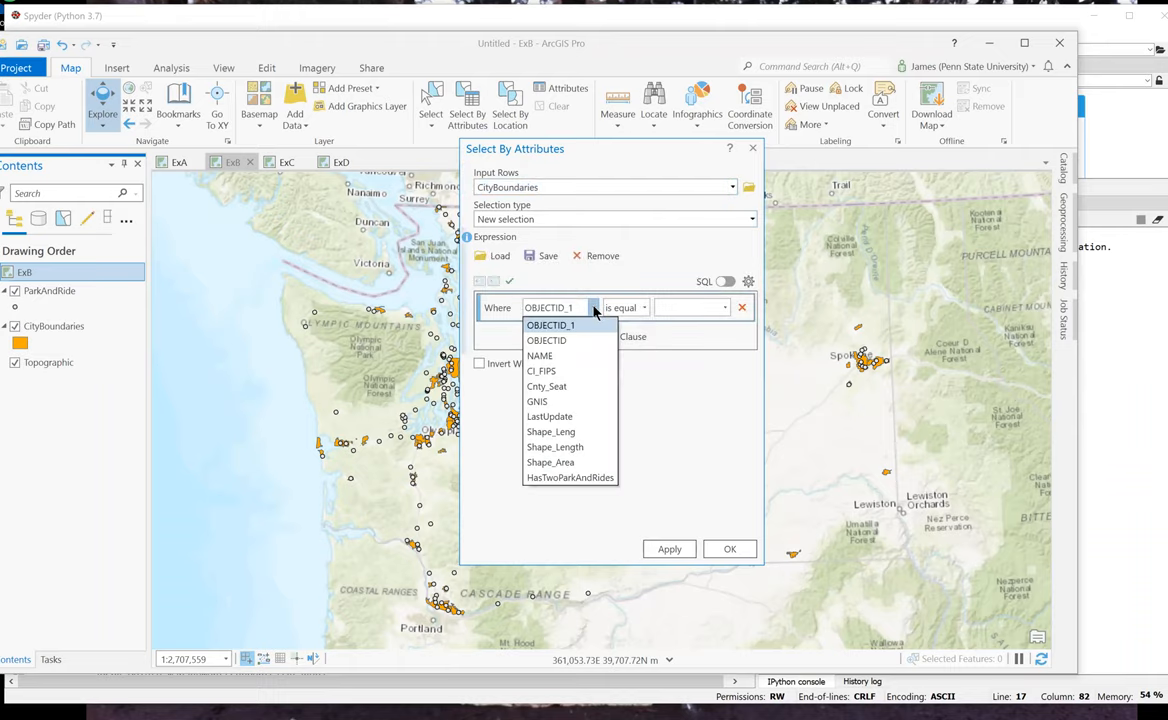
click(541, 371)
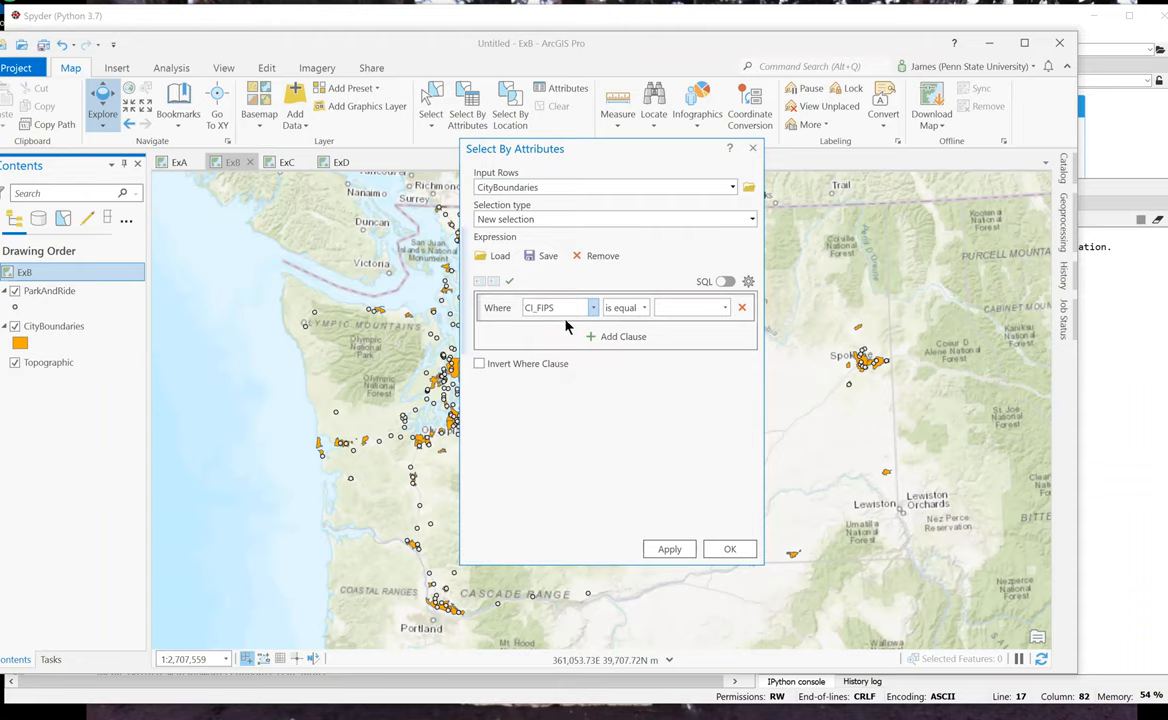
click(685, 307)
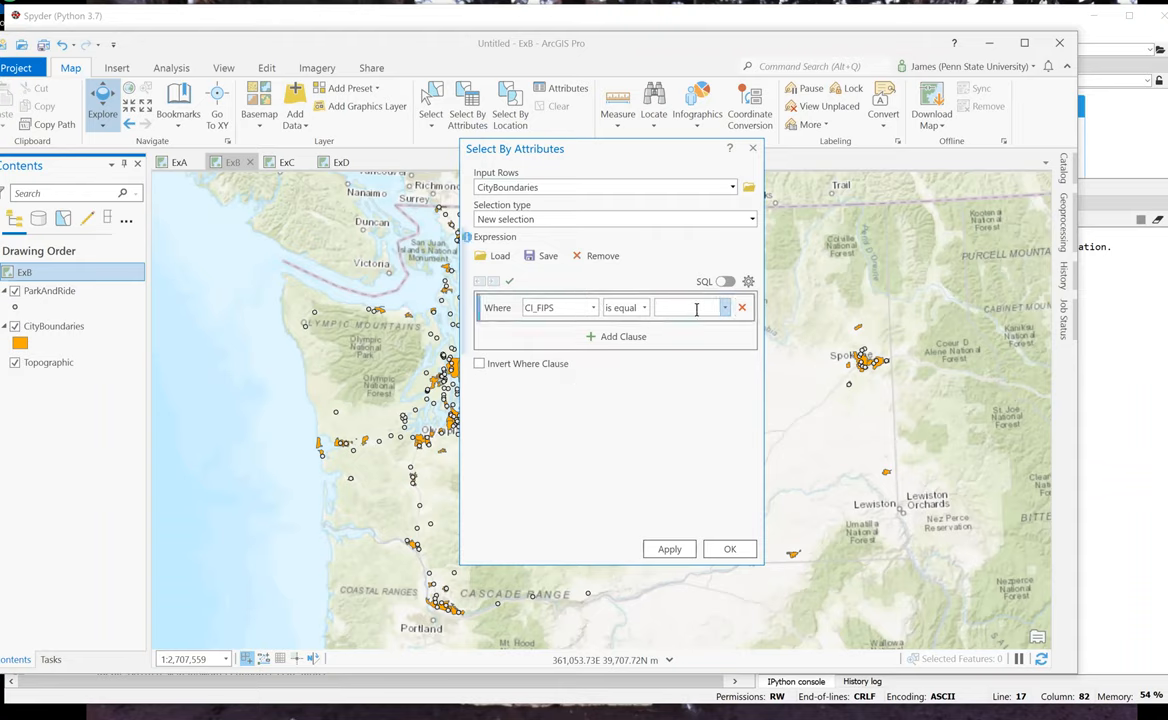
text(5363000WA)
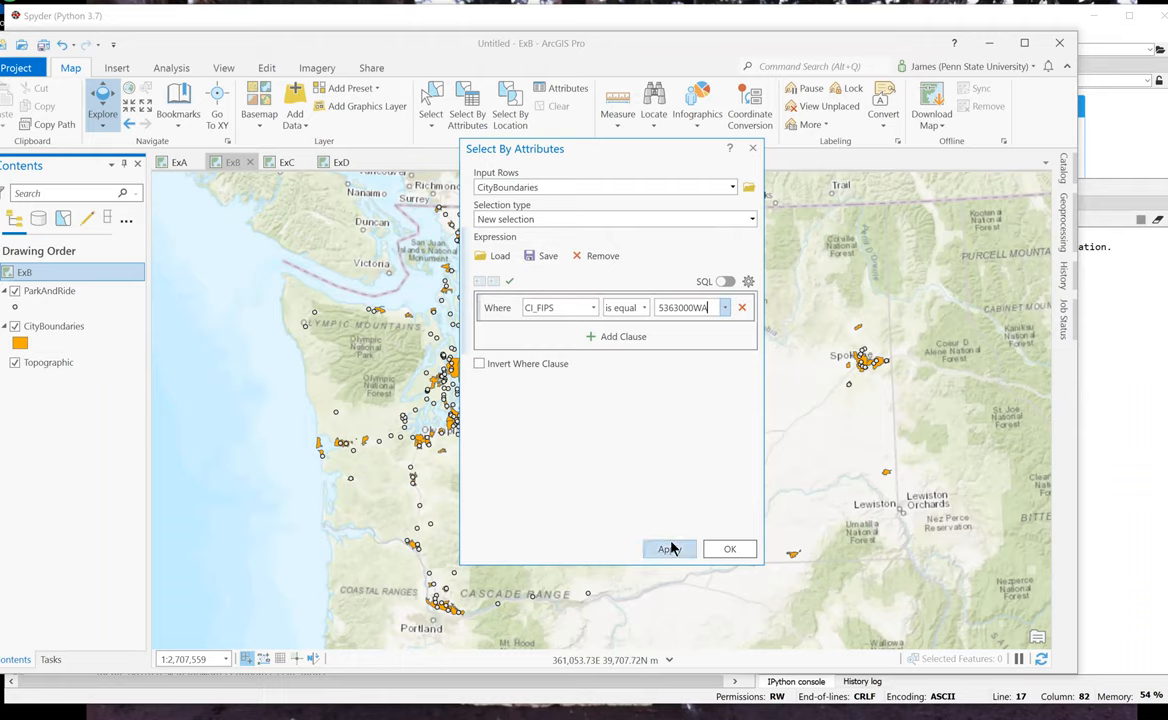
click(669, 548)
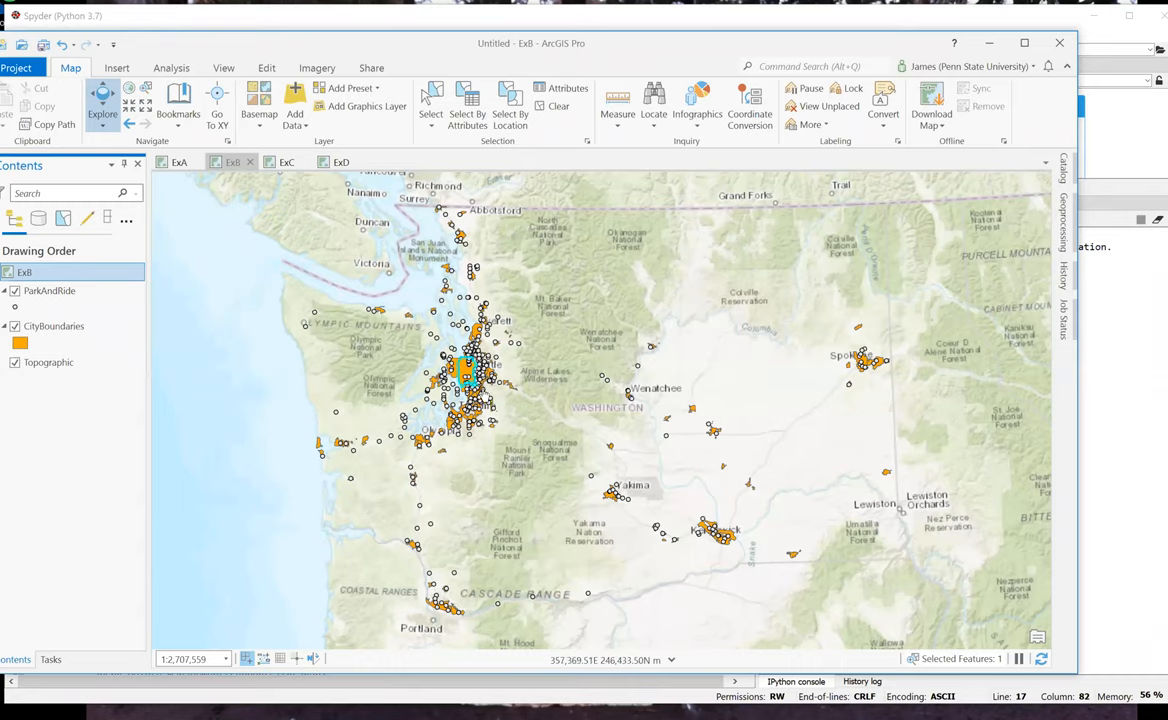
mouse_move(504, 400)
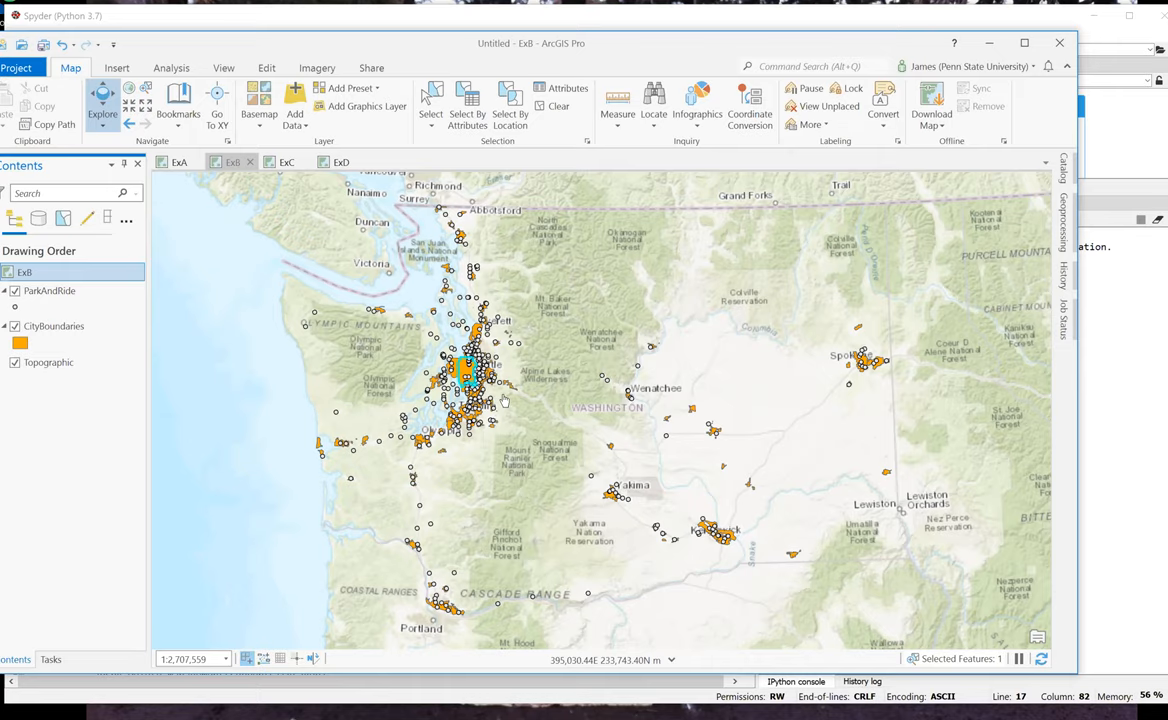
mouse_move(528, 286)
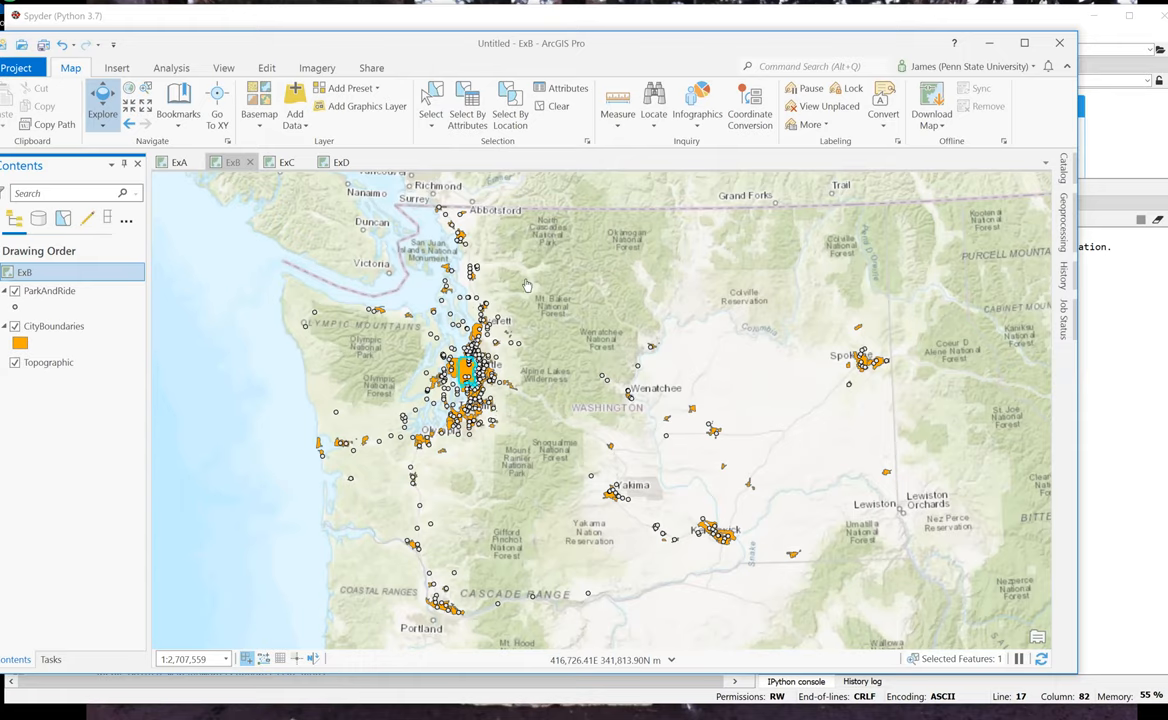
mouse_move(470, 179)
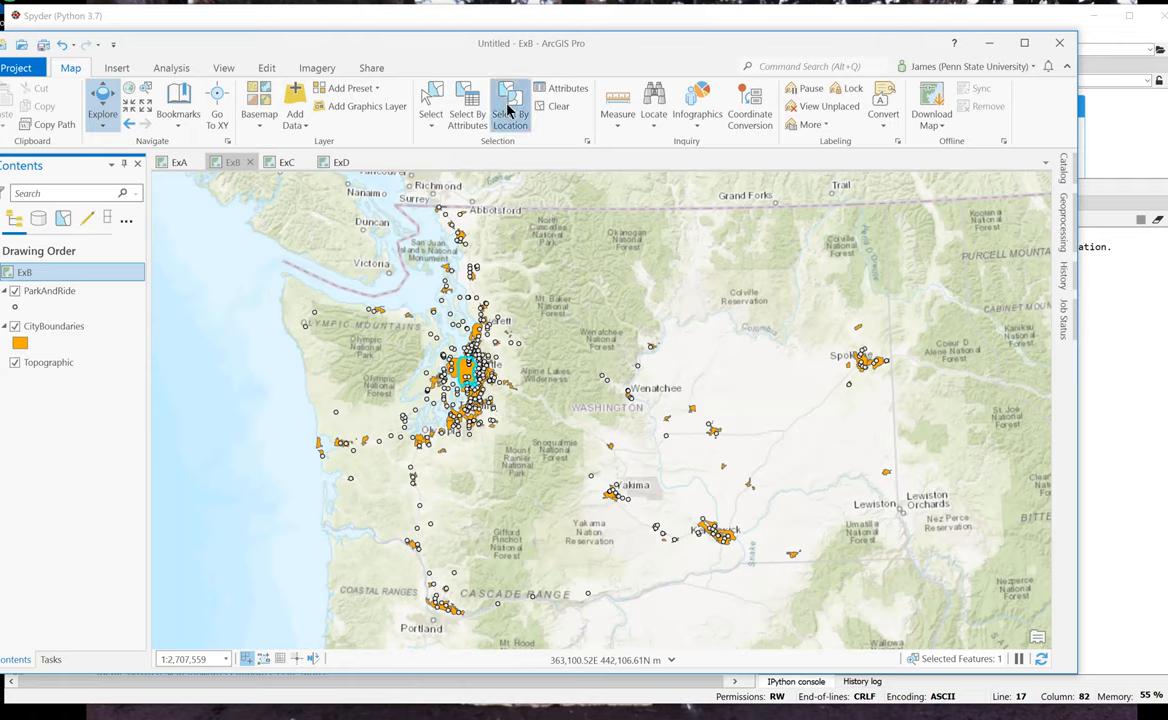
Step: Select ParkAndRide points by location using CityBoundaries as the selecting features
click(510, 100)
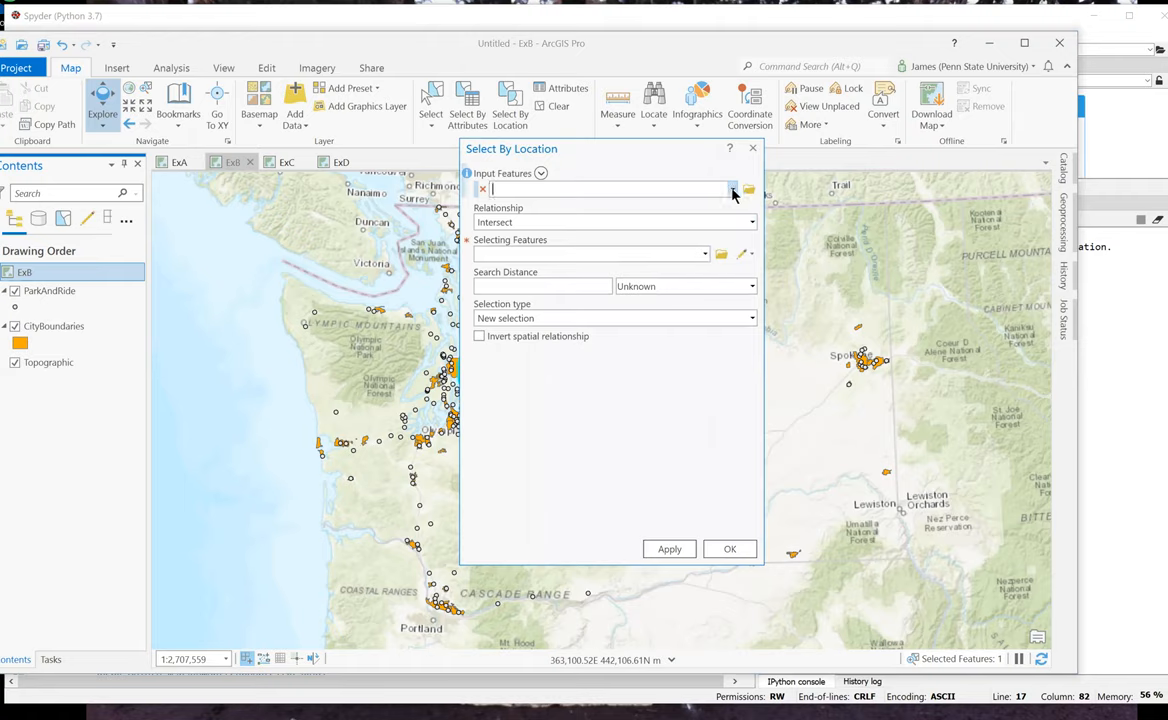
click(732, 189)
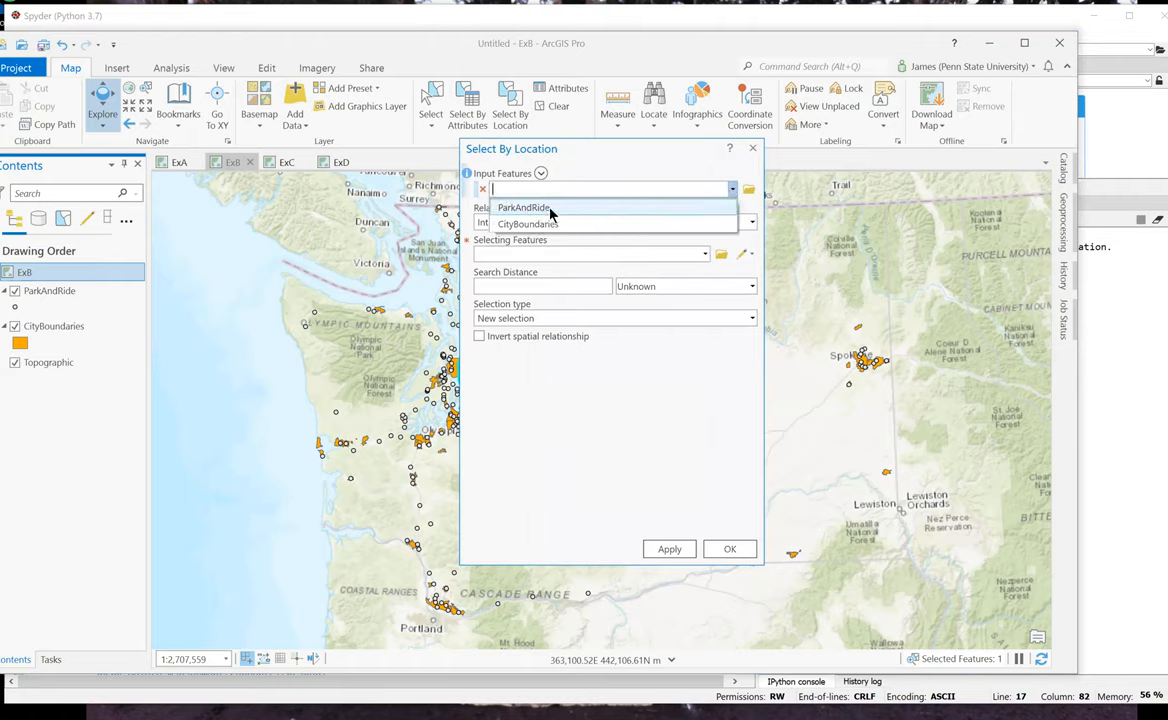
click(524, 207)
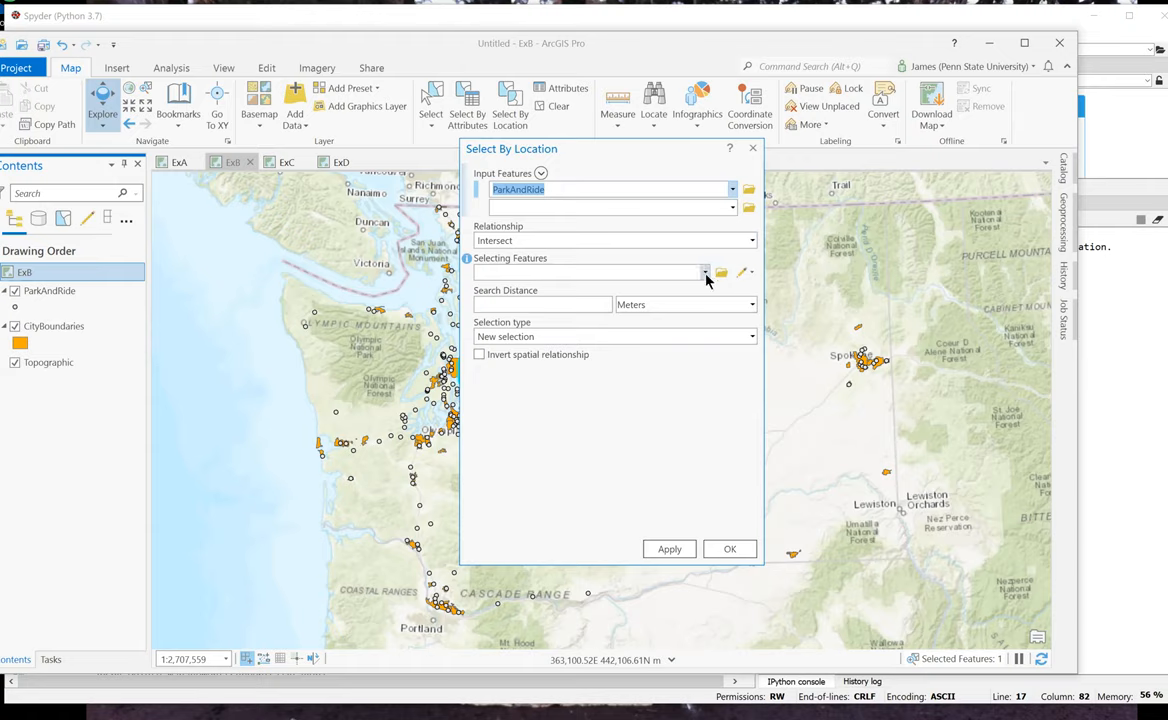
click(705, 272)
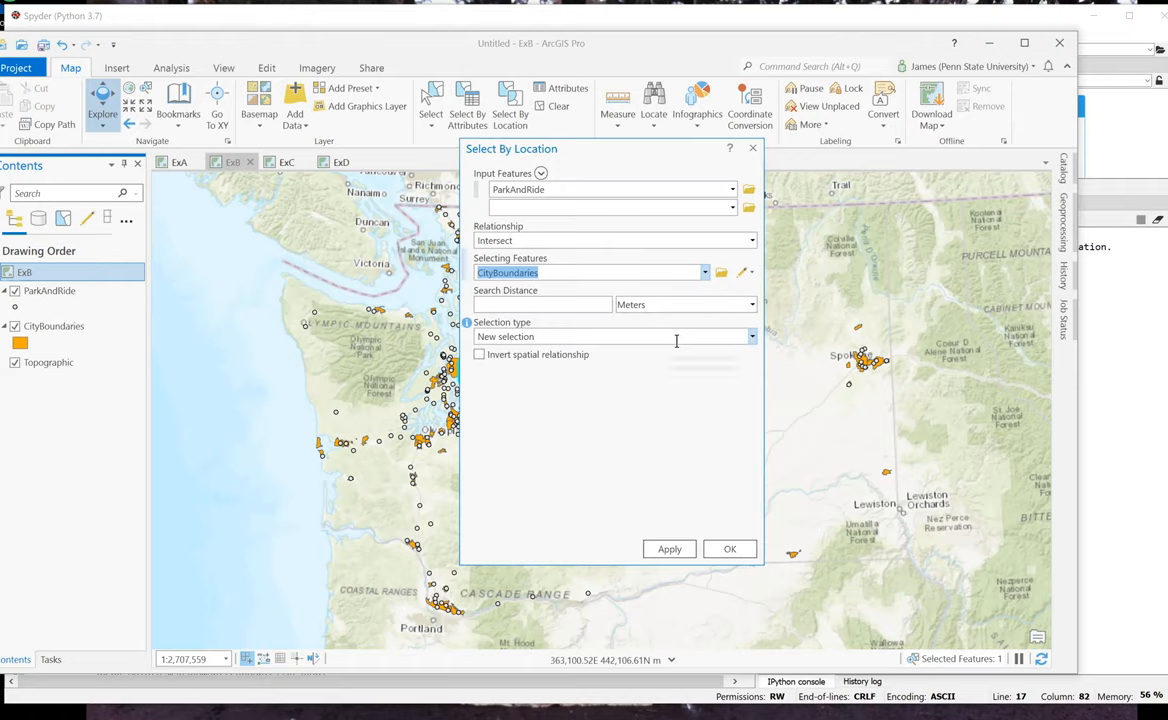
mouse_move(751, 336)
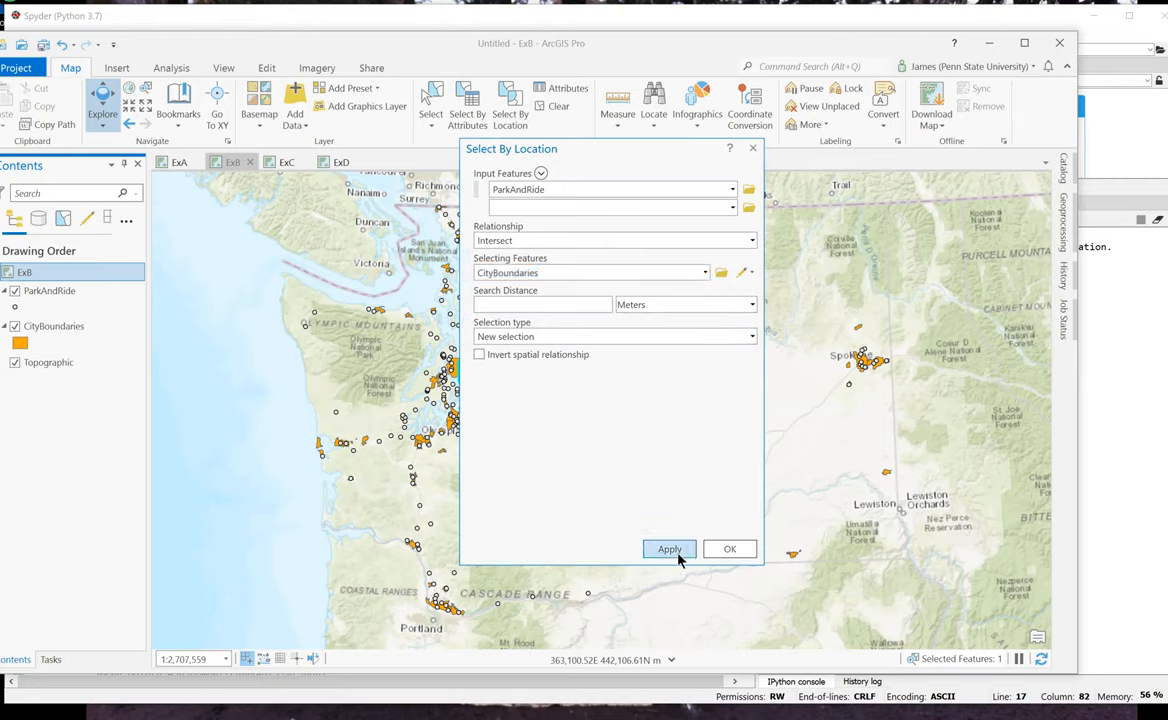
click(669, 549)
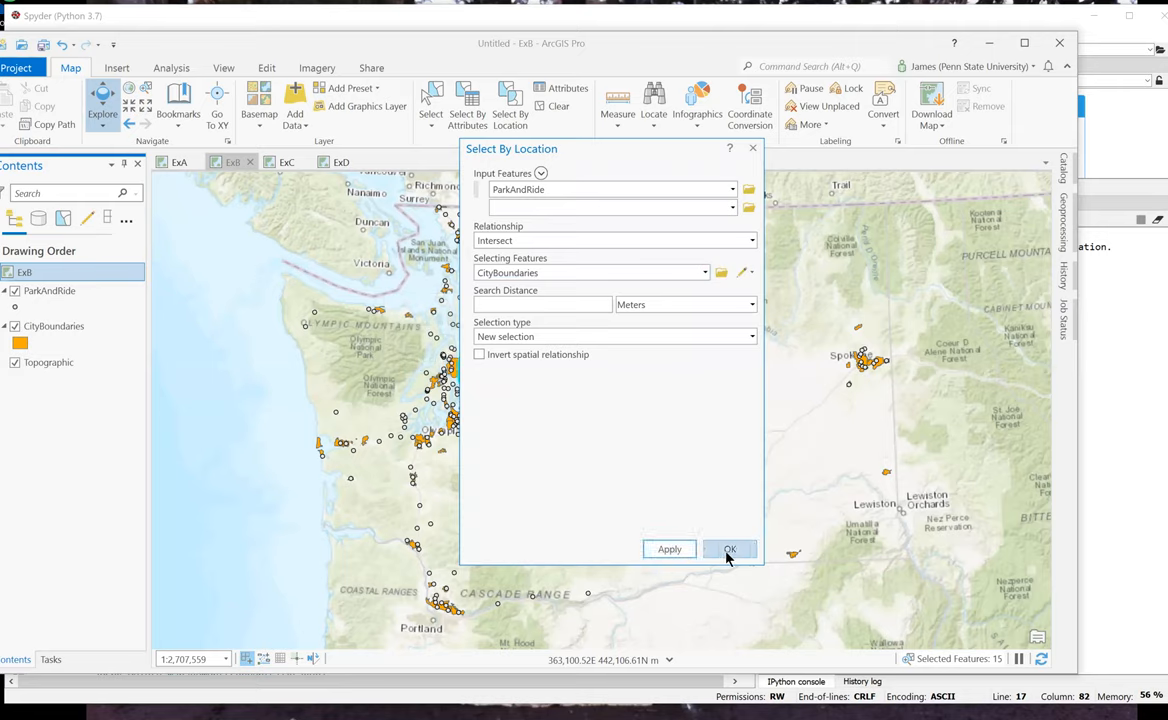
click(729, 549)
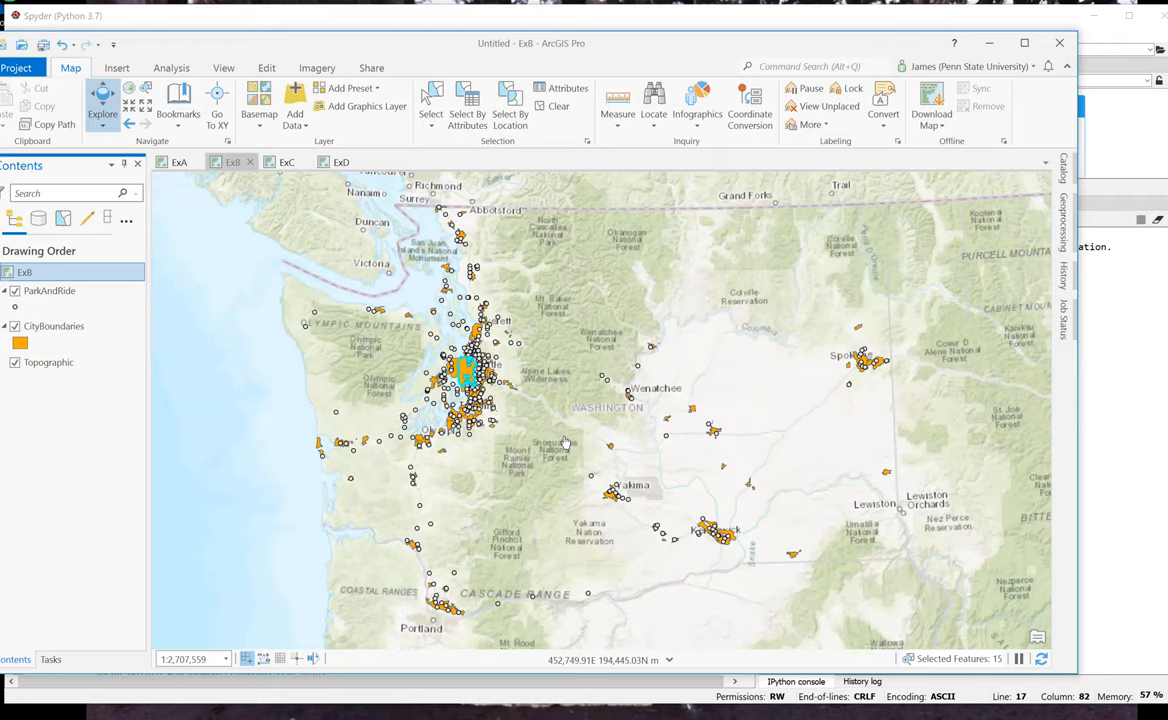
Step: Open the ParkAndRide layer's attribute table from its Contents context menu
click(50, 290)
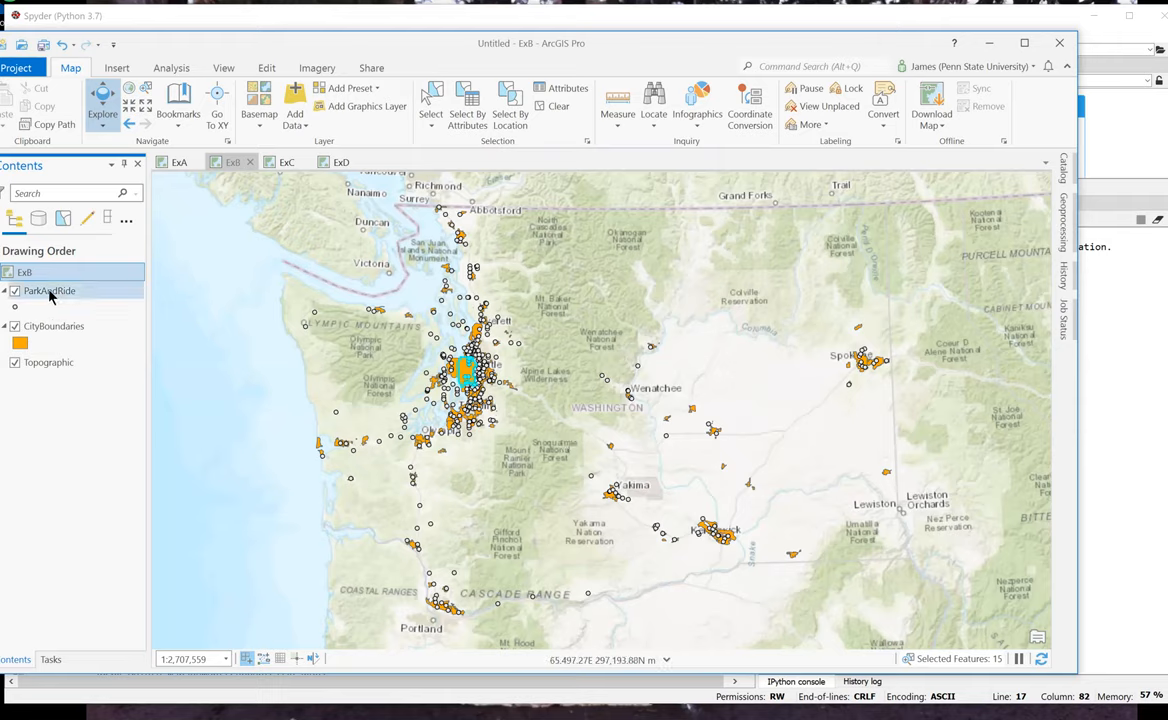
right_click(49, 290)
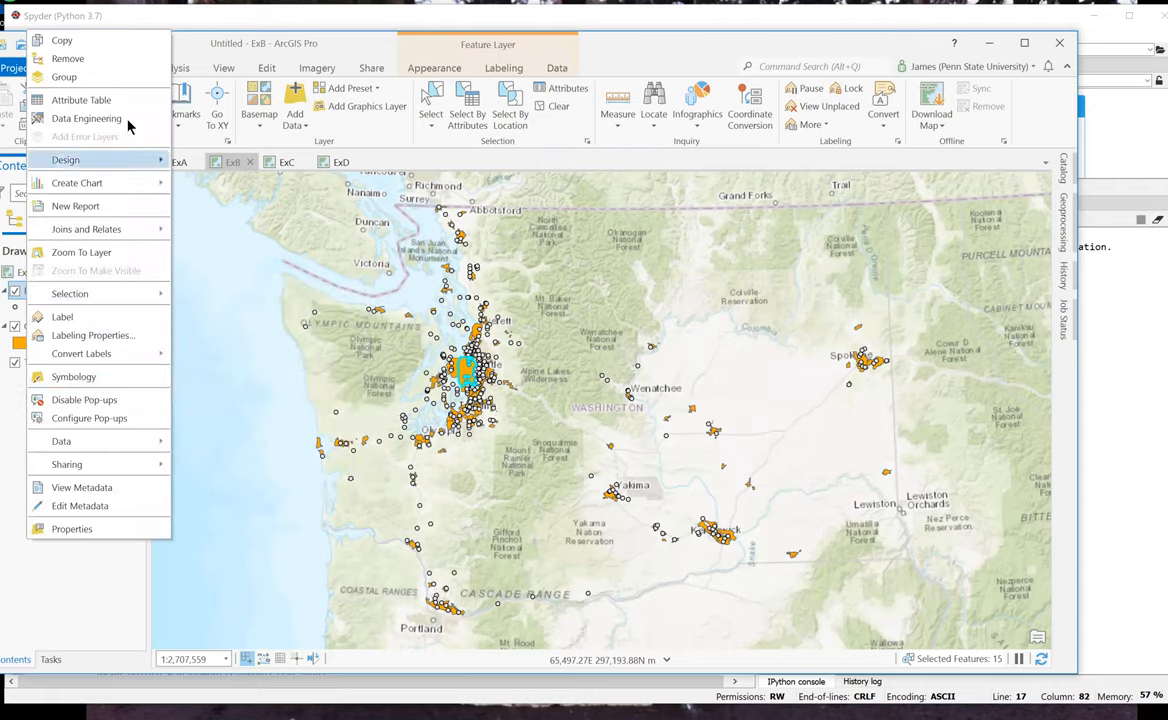
mouse_move(81, 99)
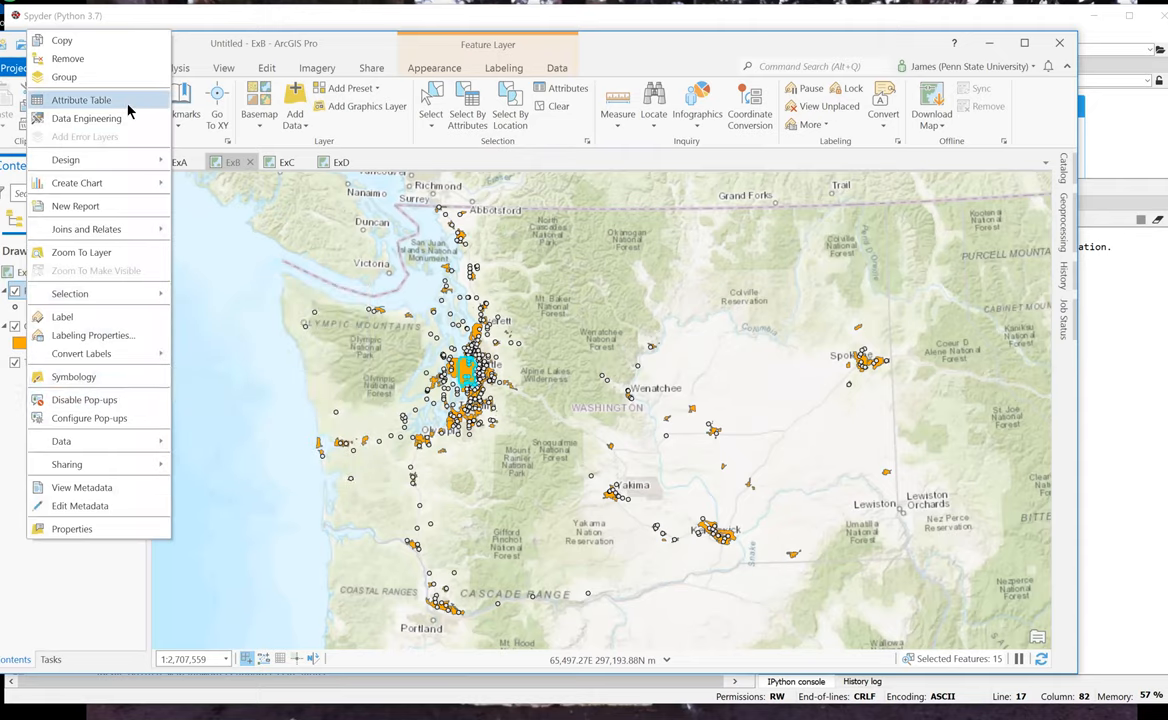
click(81, 99)
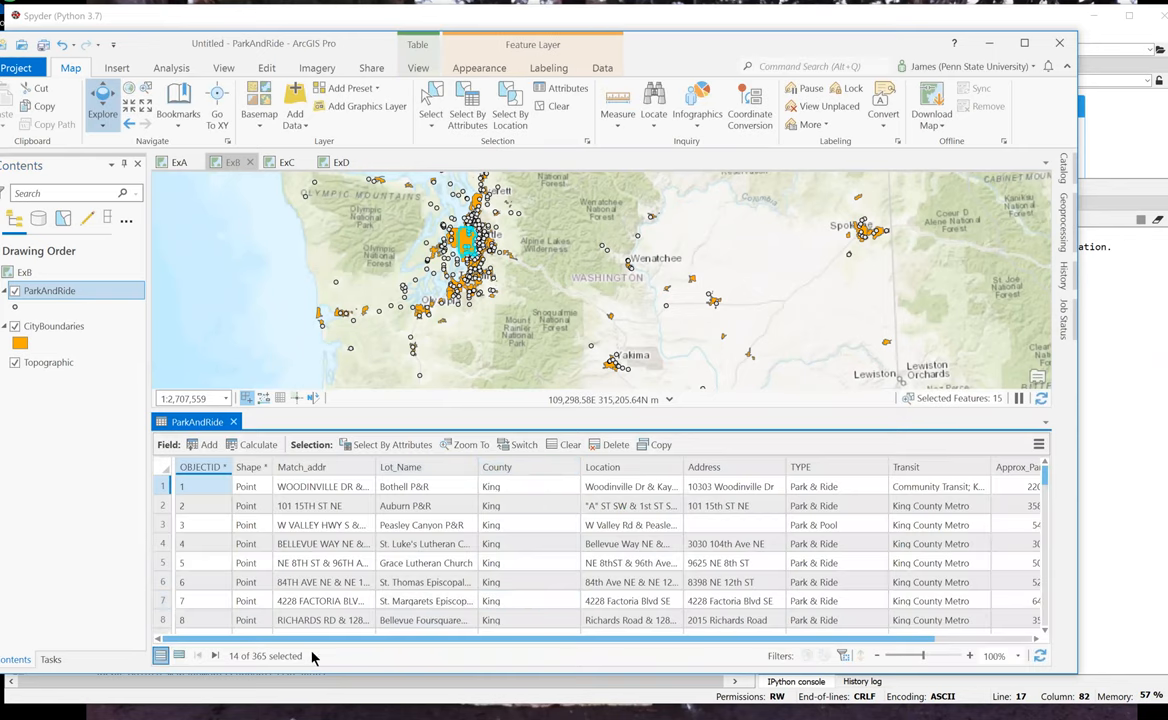
mouse_move(263, 665)
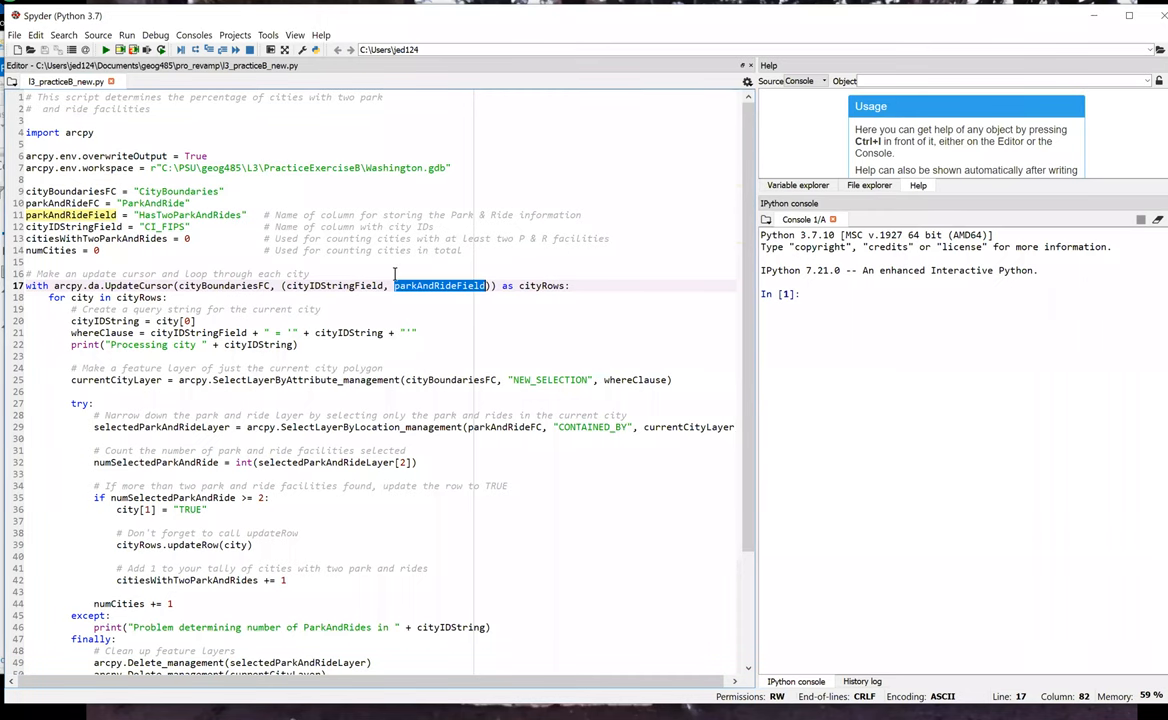
double_click(540, 285)
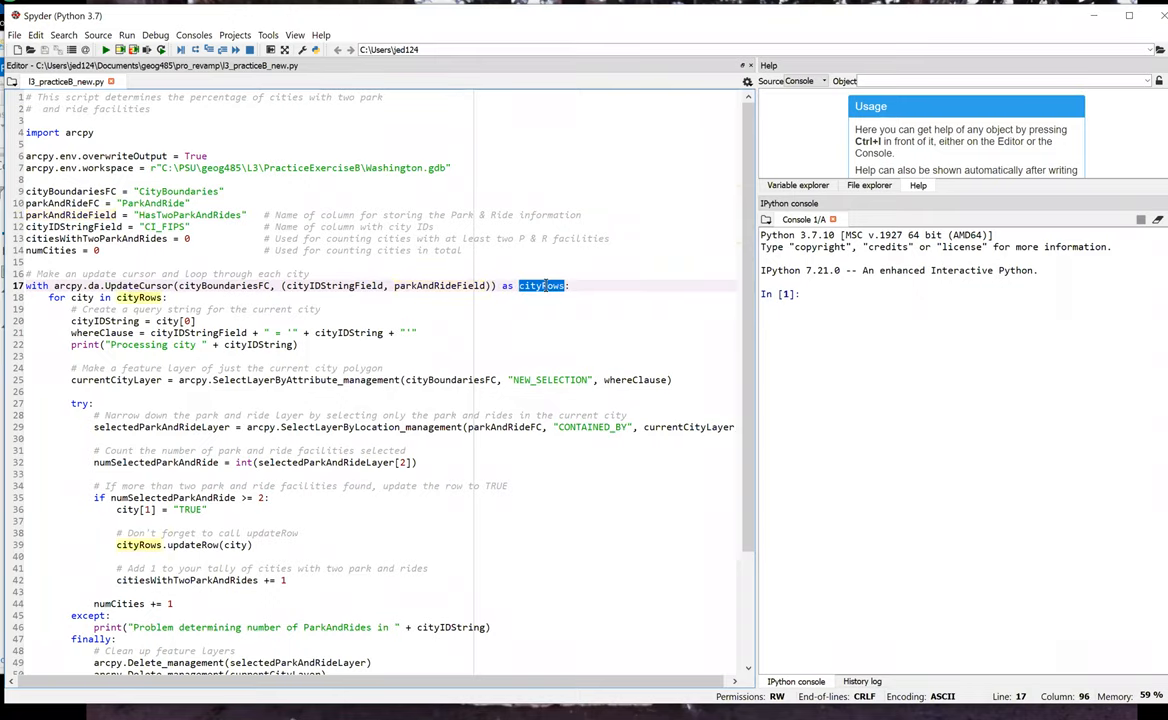
click(458, 309)
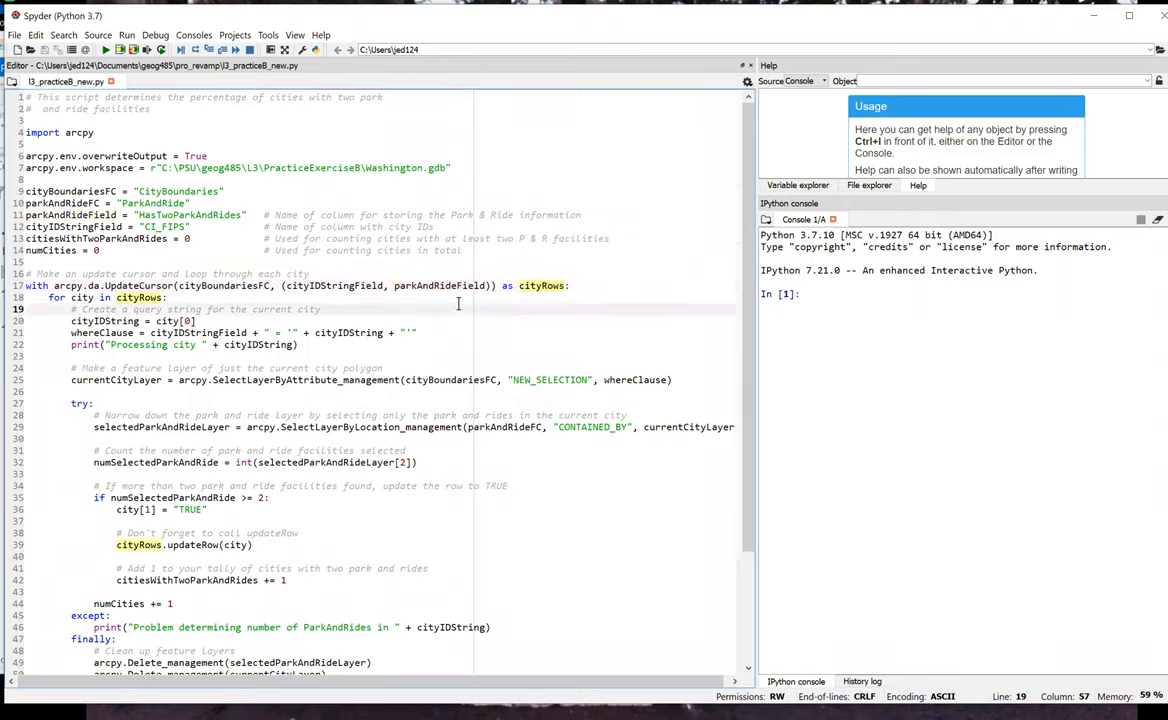
click(170, 297)
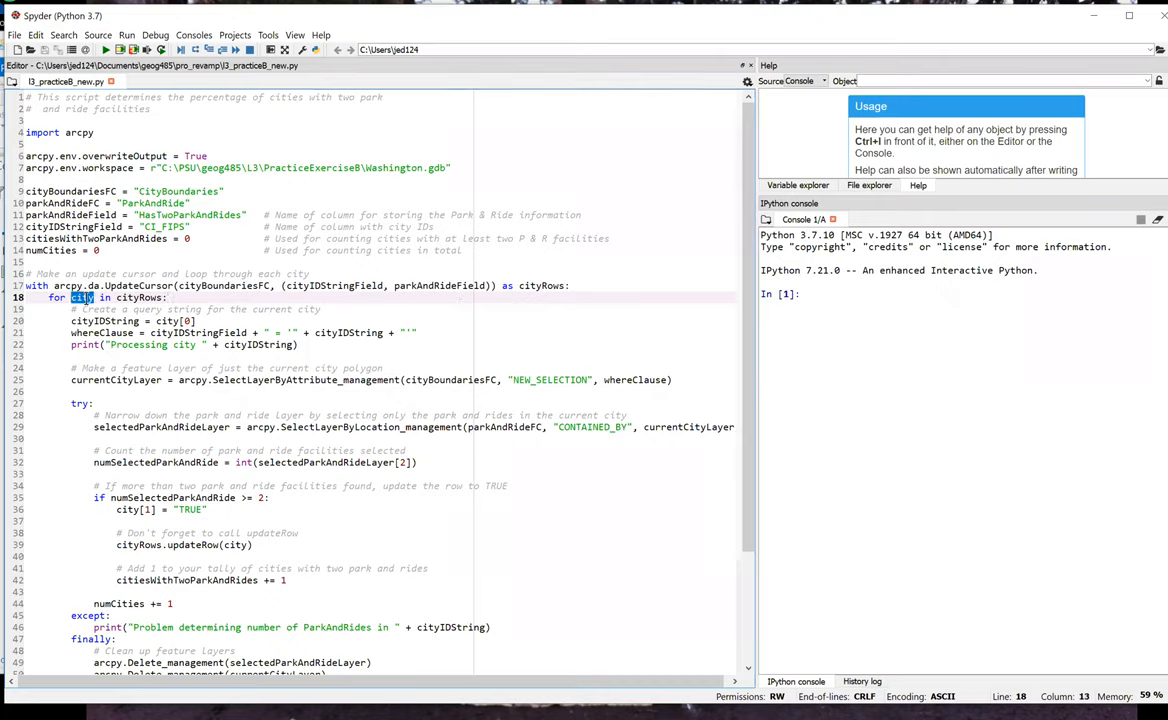
double_click(84, 297)
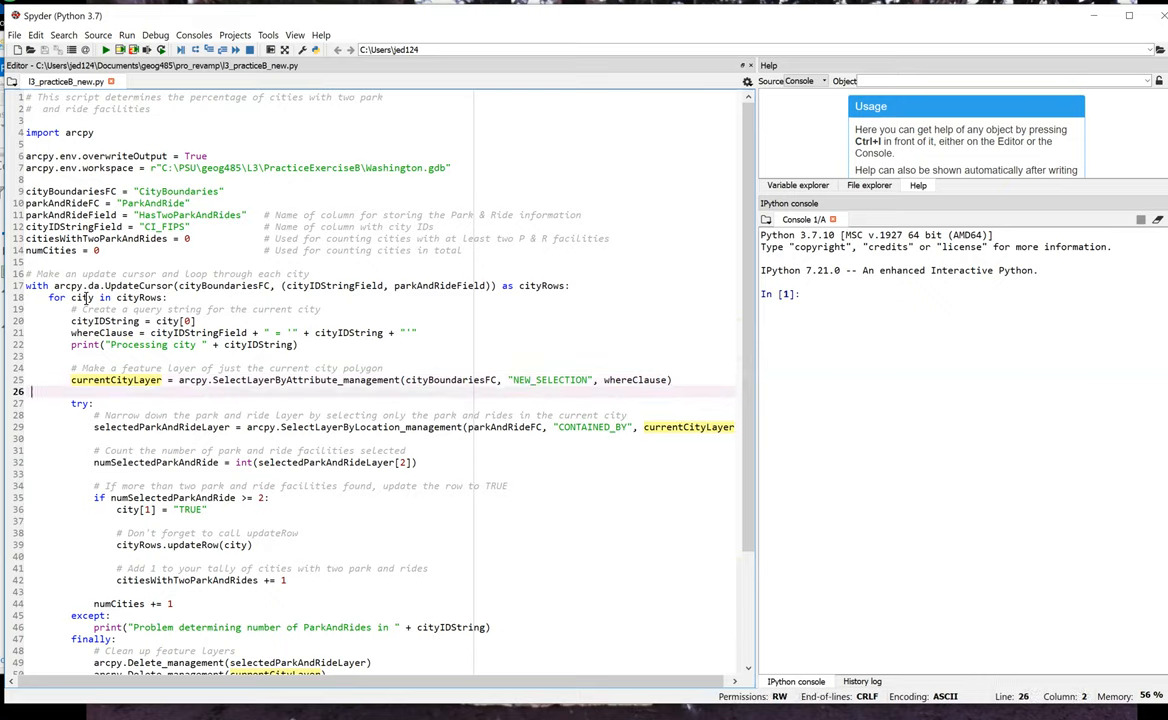
click(160, 427)
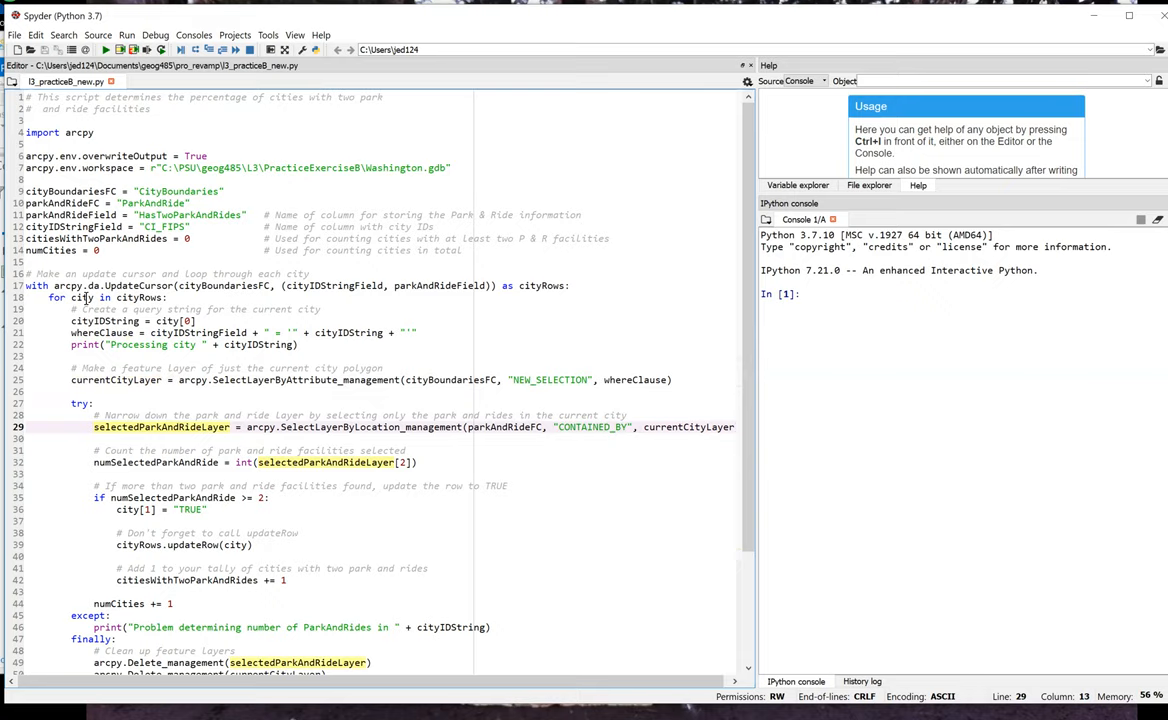
click(94, 427)
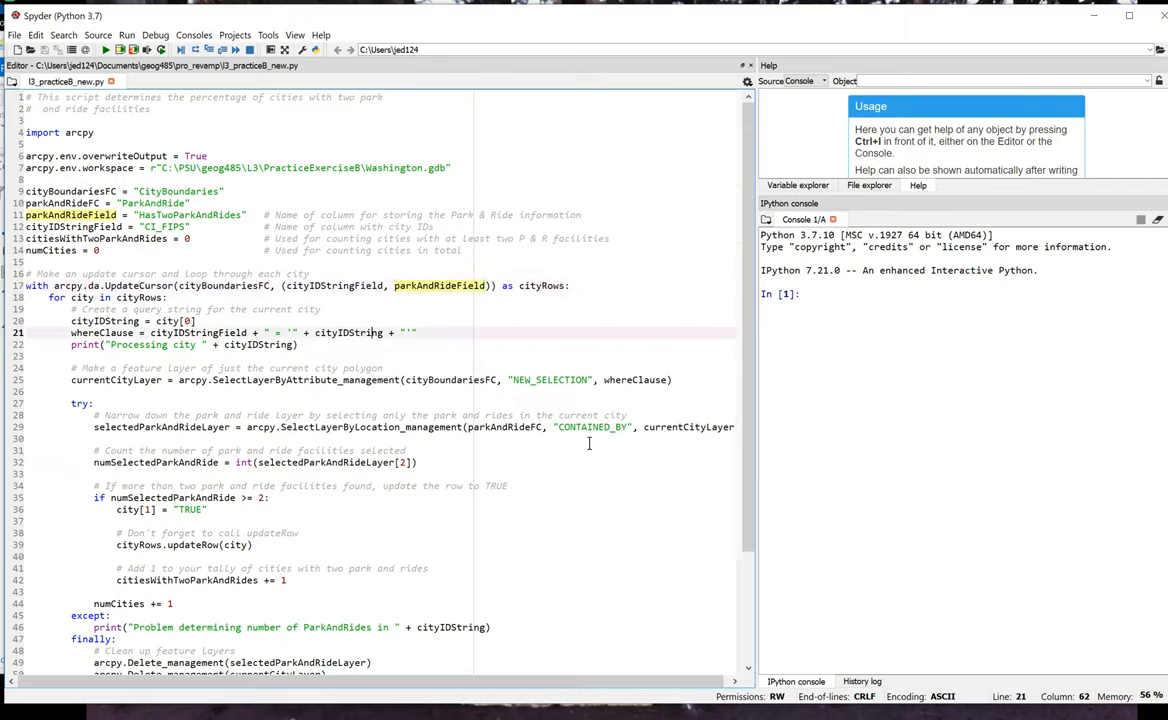
click(589, 450)
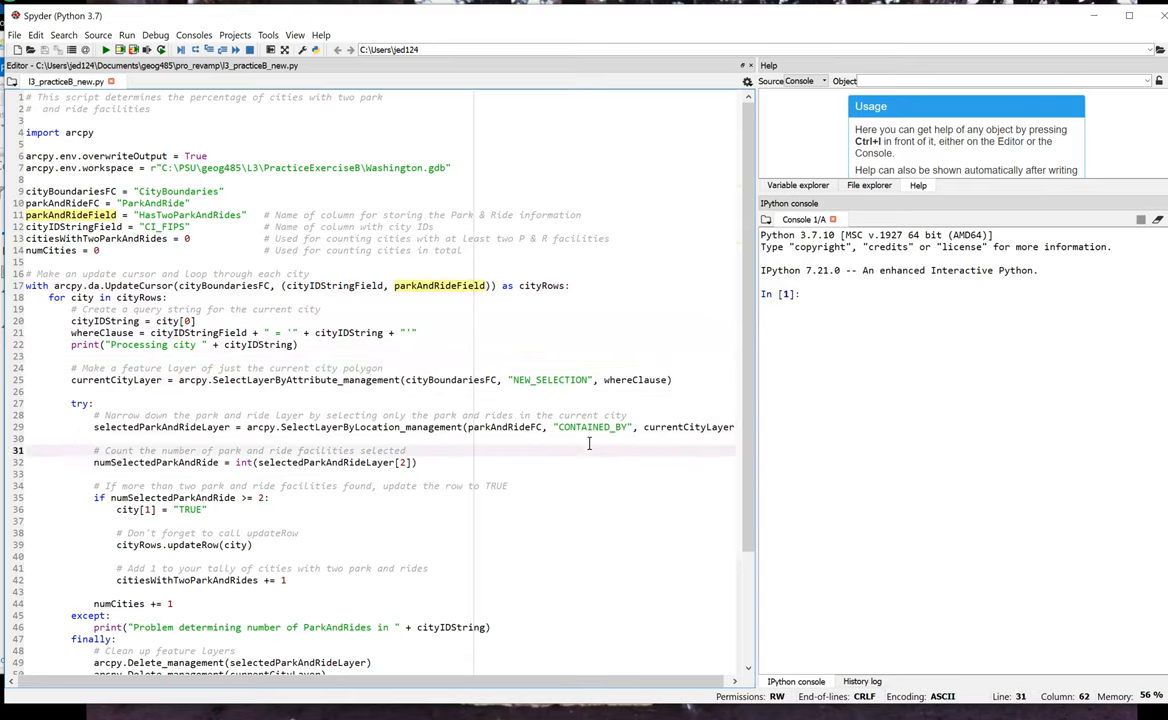
click(207, 509)
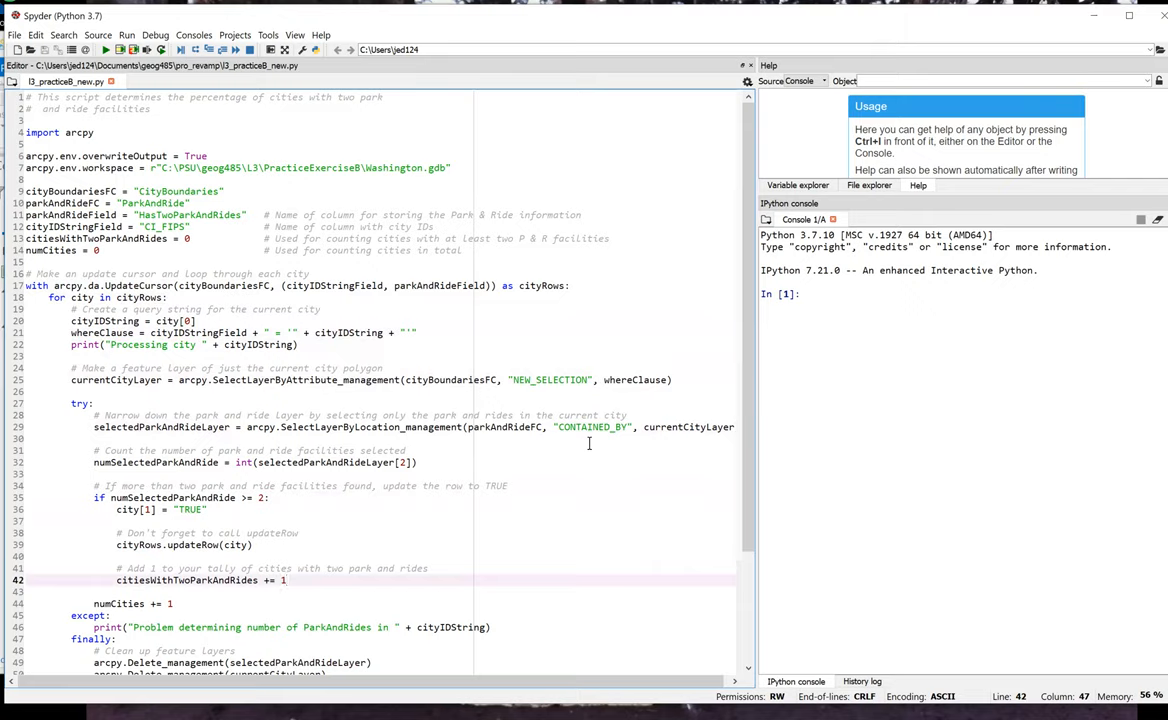
click(287, 580)
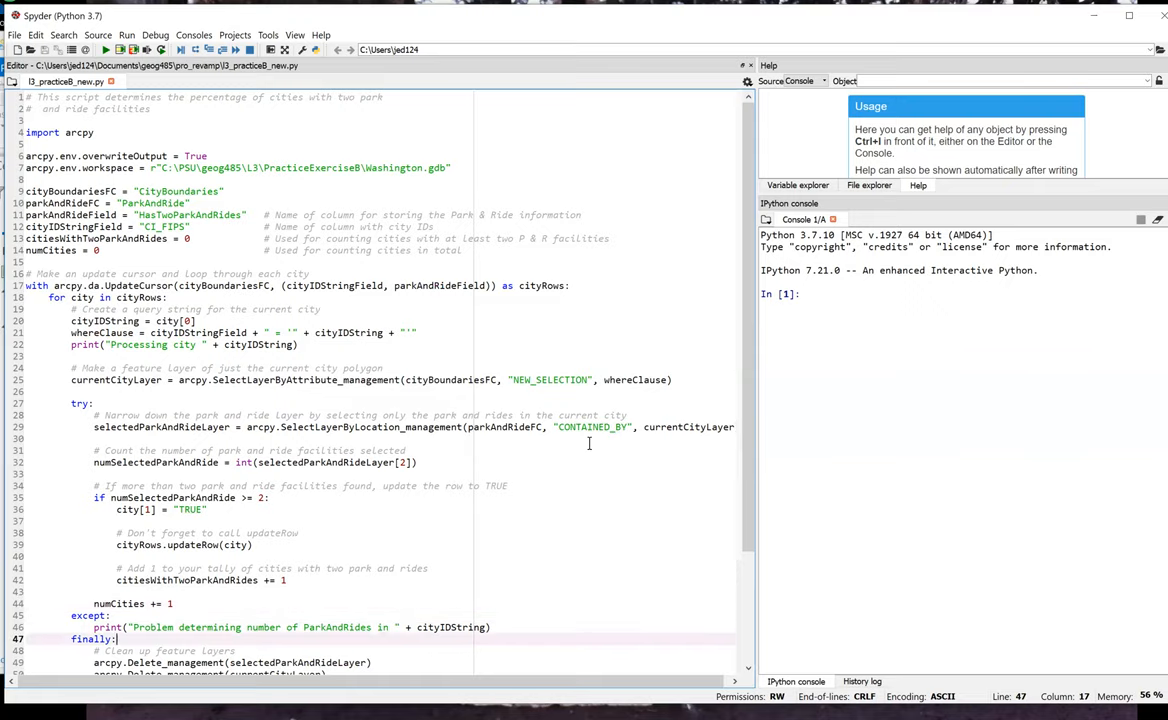
Step: Scroll to the script's end, highlighting cityRows and citiesWithTwoParkAndRides
scroll(down, 3)
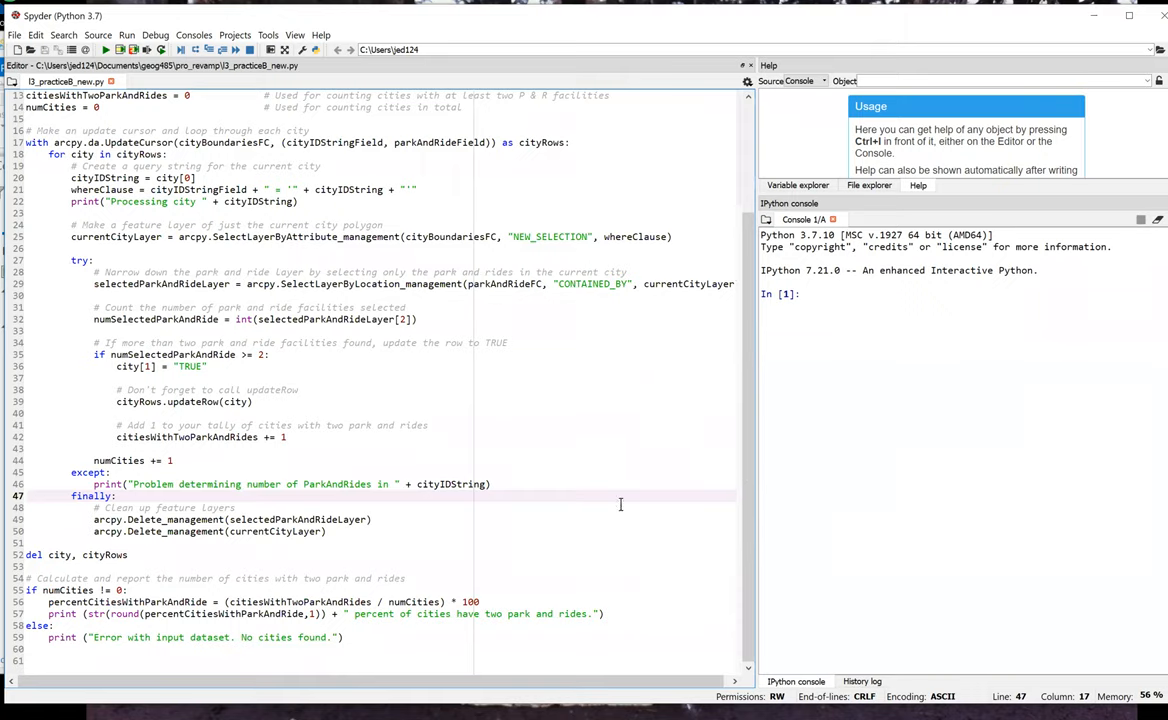
click(370, 519)
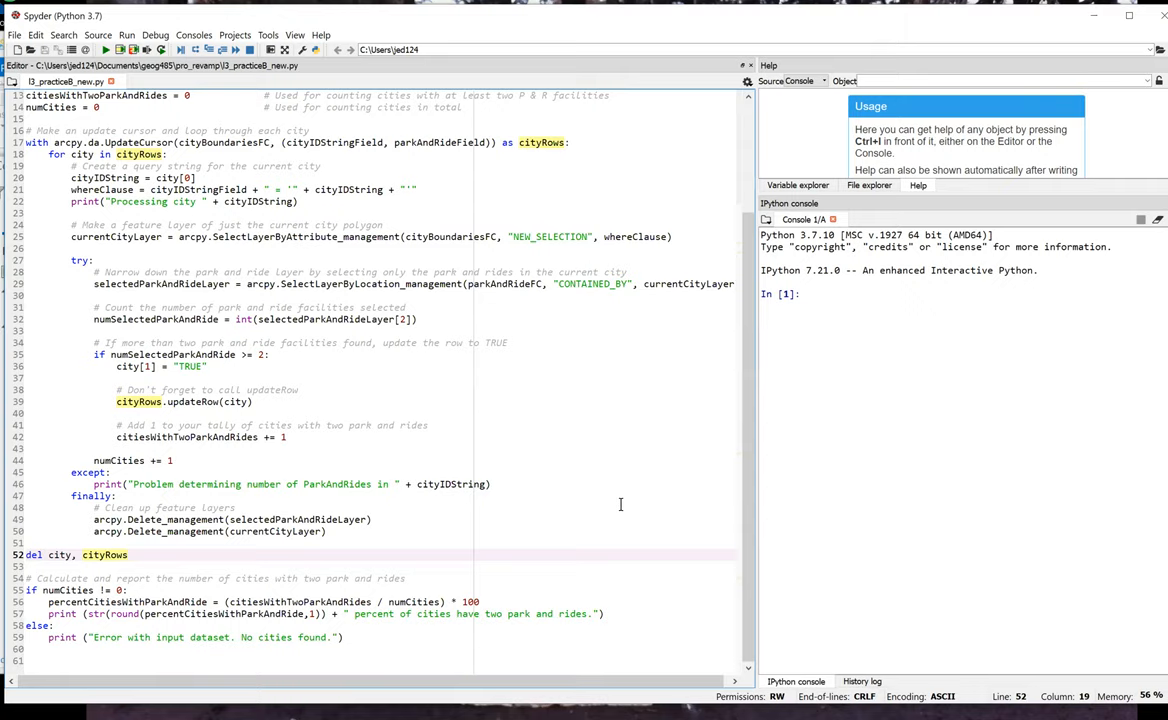
click(200, 590)
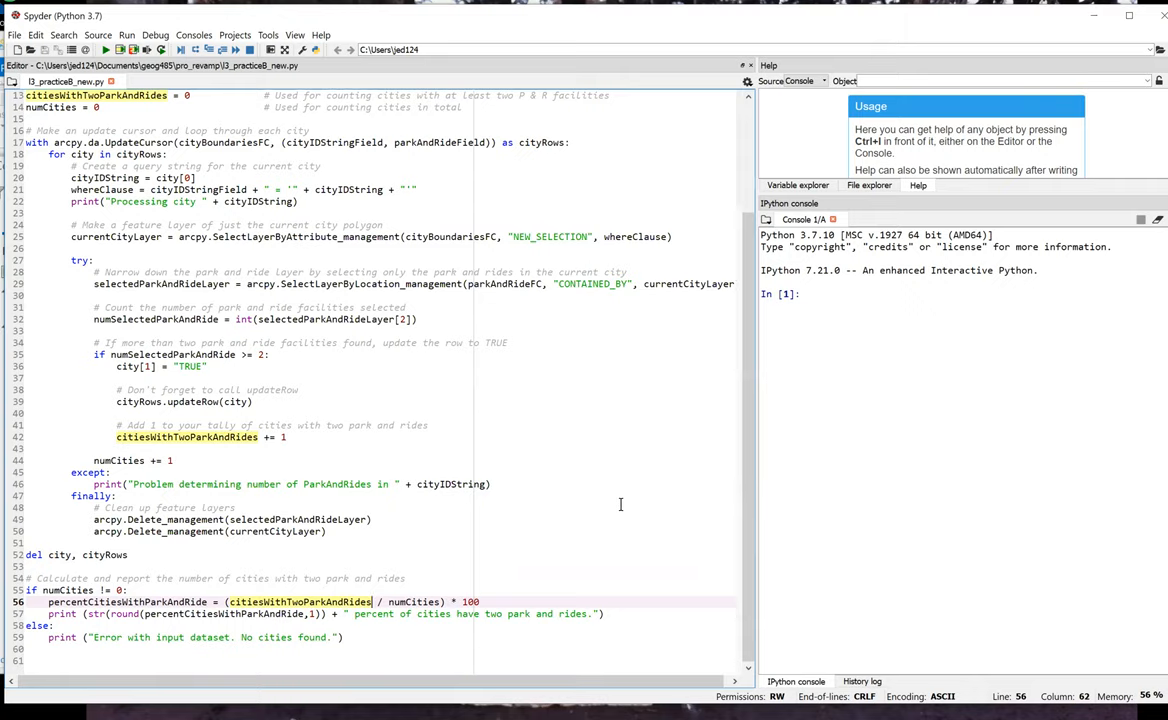
mouse_move(665, 521)
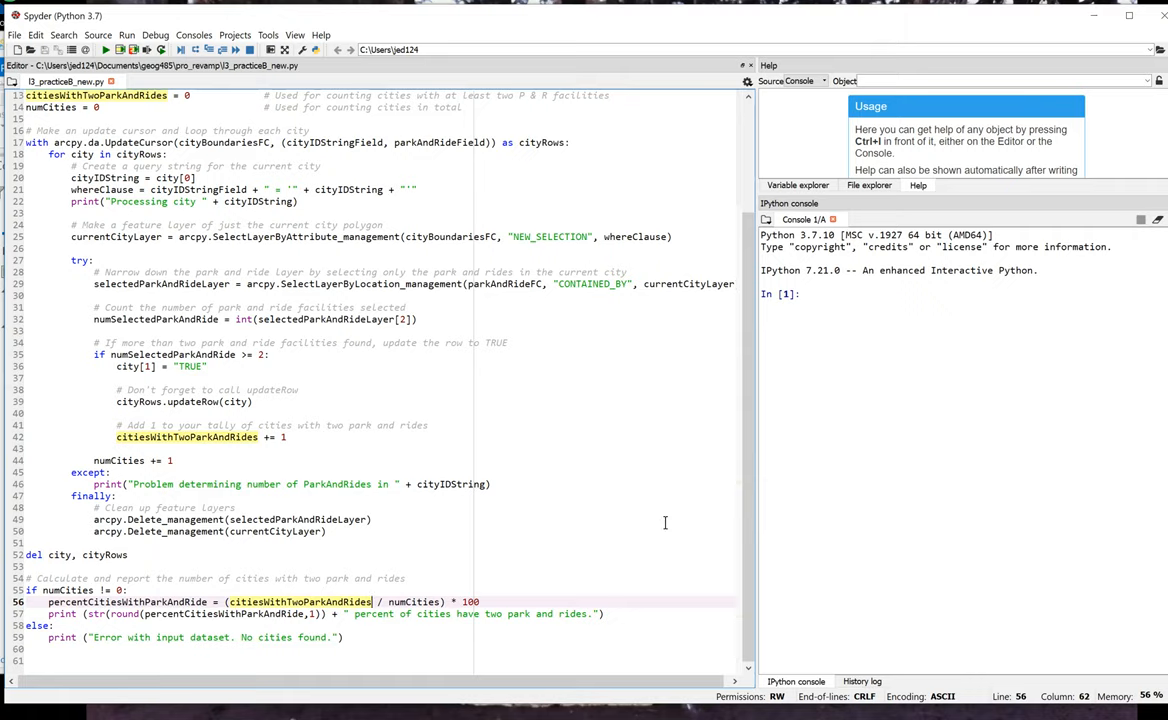